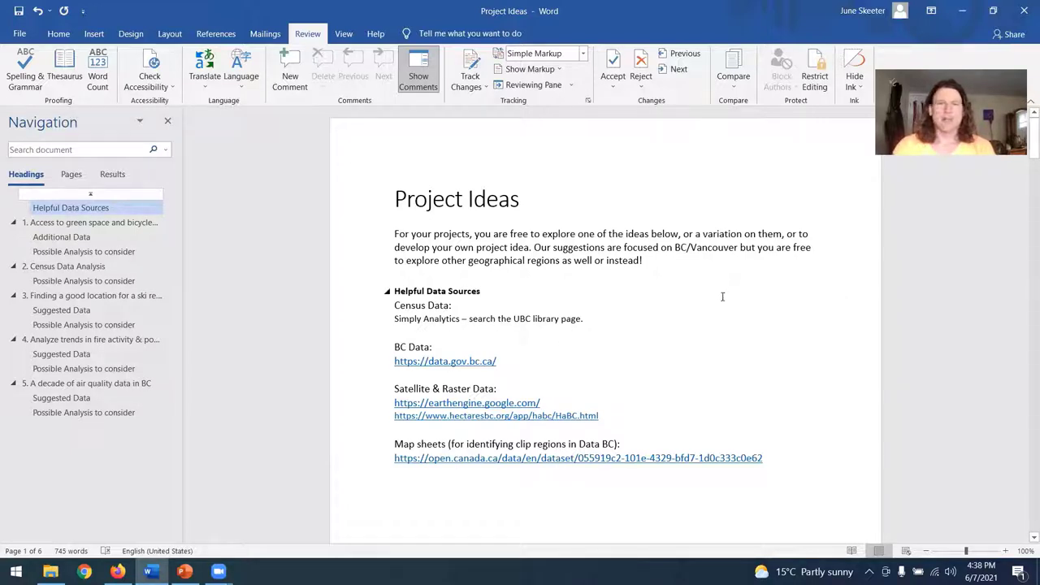
mouse_move(736, 291)
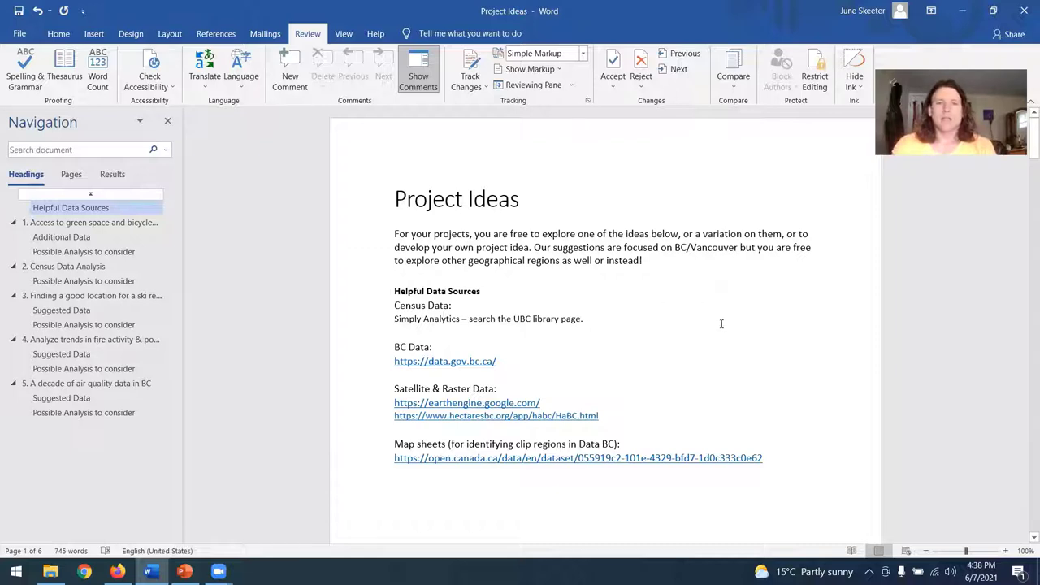
mouse_move(611, 295)
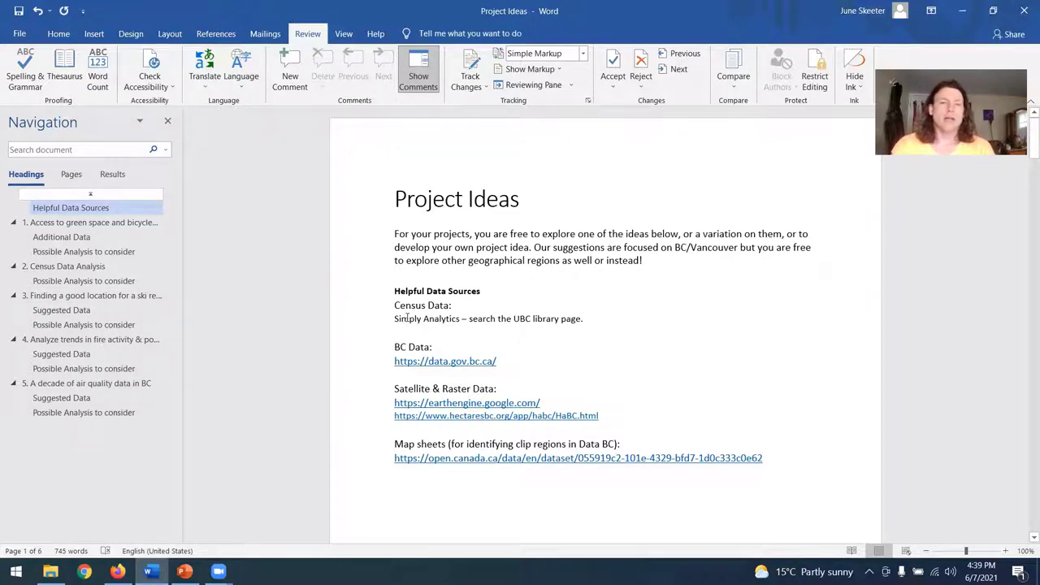
Review the data source links in the document, then follow the Earth Engine link to its data catalog
triple_click(488, 319)
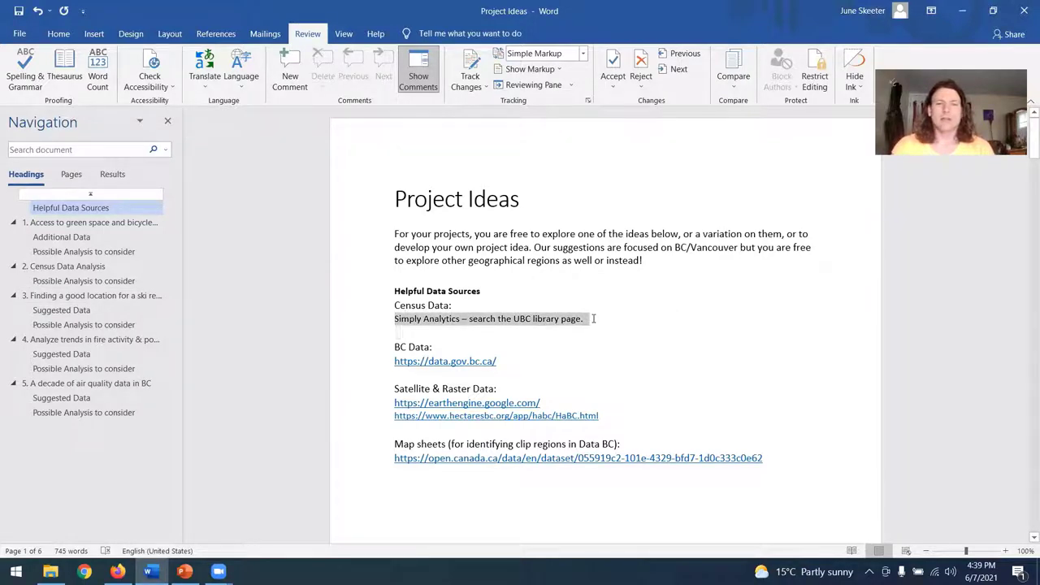
left_click(488, 318)
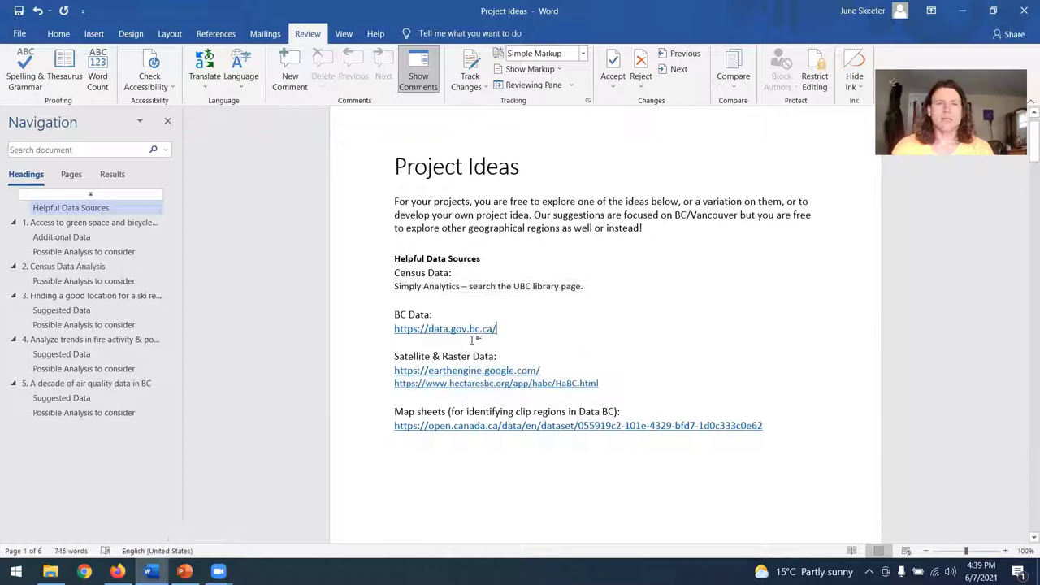
double_click(444, 328)
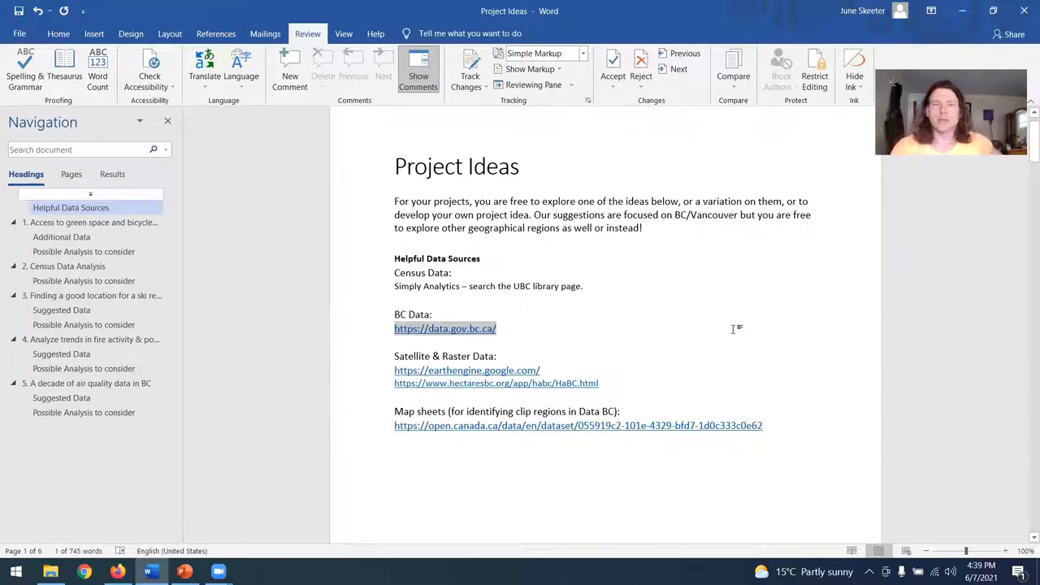
mouse_move(516, 333)
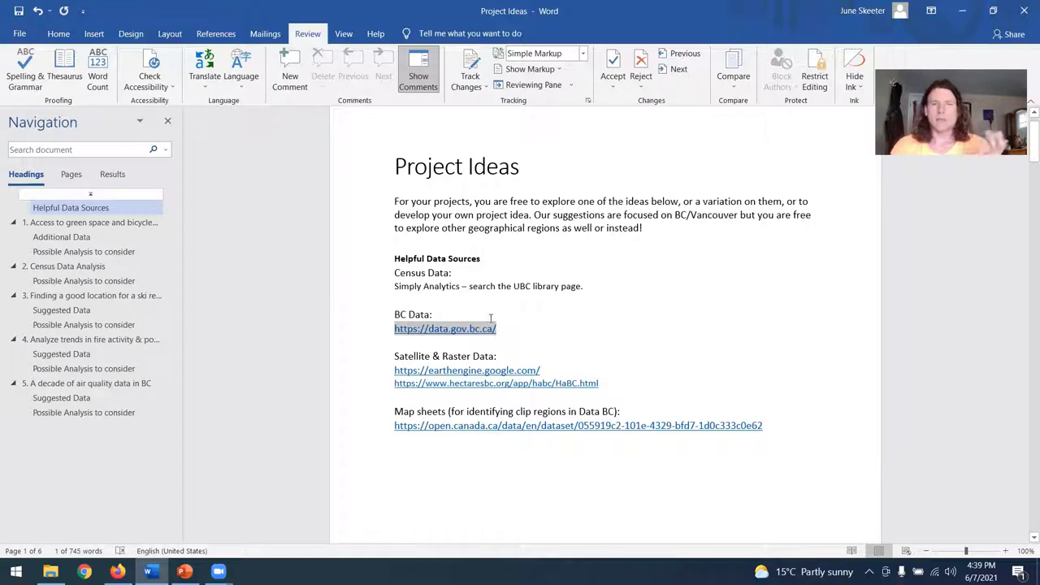
mouse_move(641, 327)
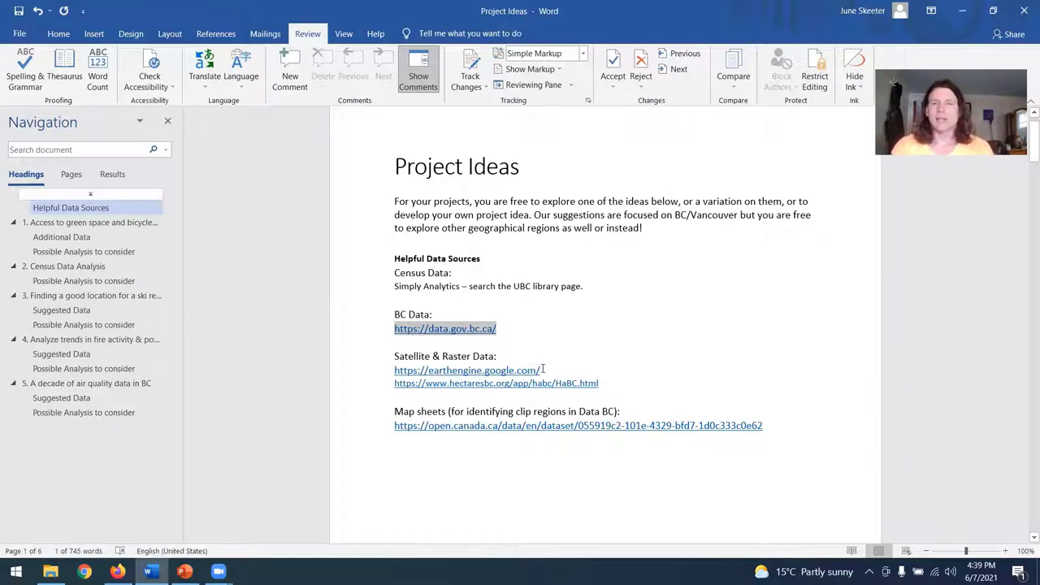
mouse_move(466, 369)
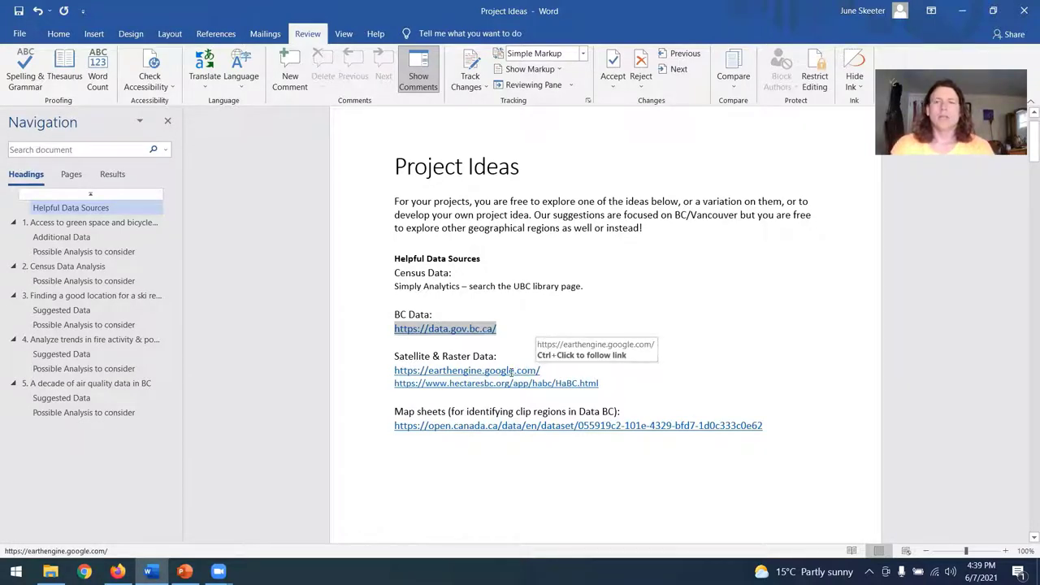
mouse_move(506, 370)
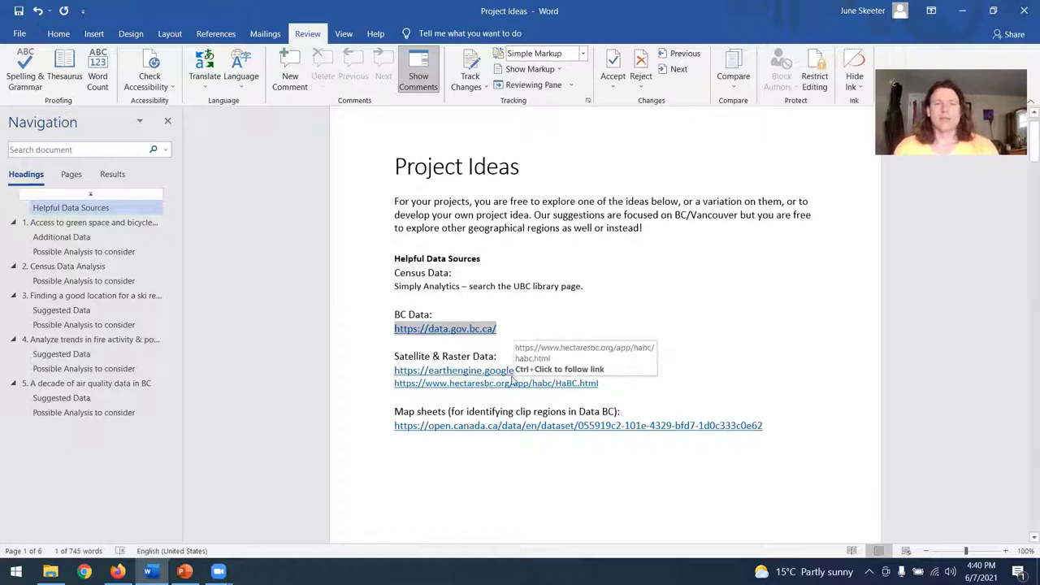
left_click(454, 369)
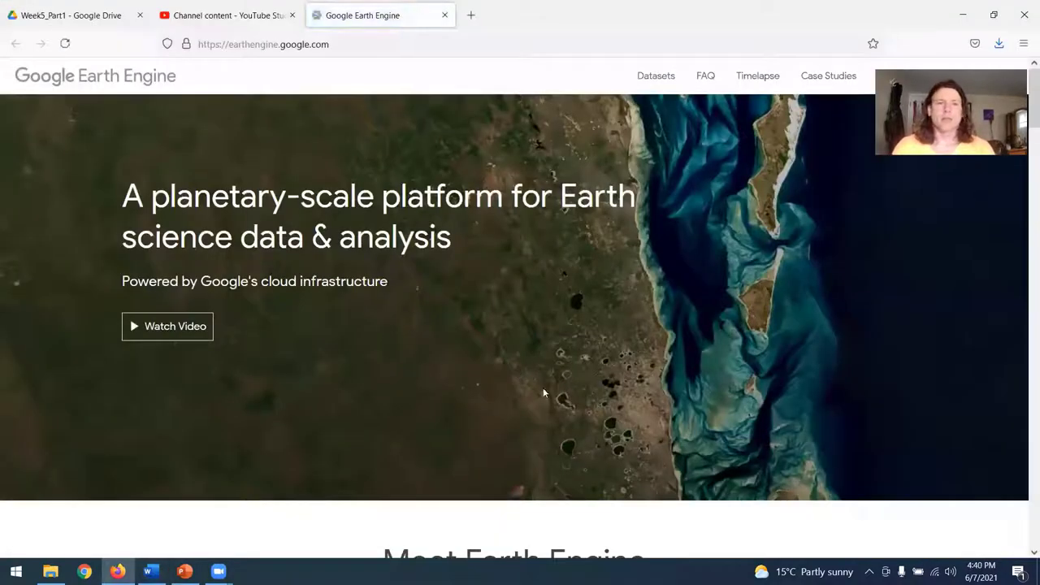
mouse_move(520, 301)
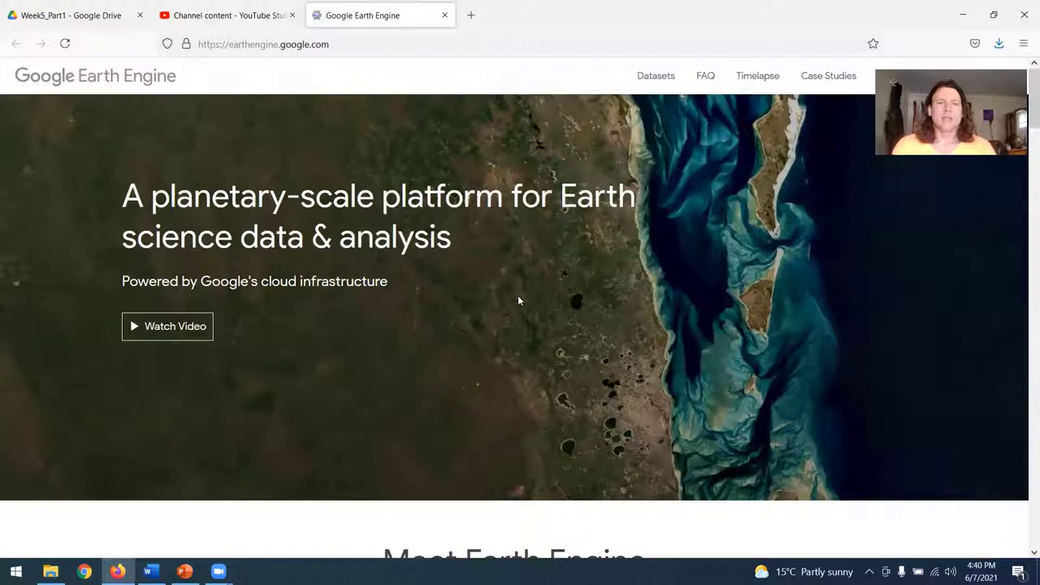
left_click(656, 75)
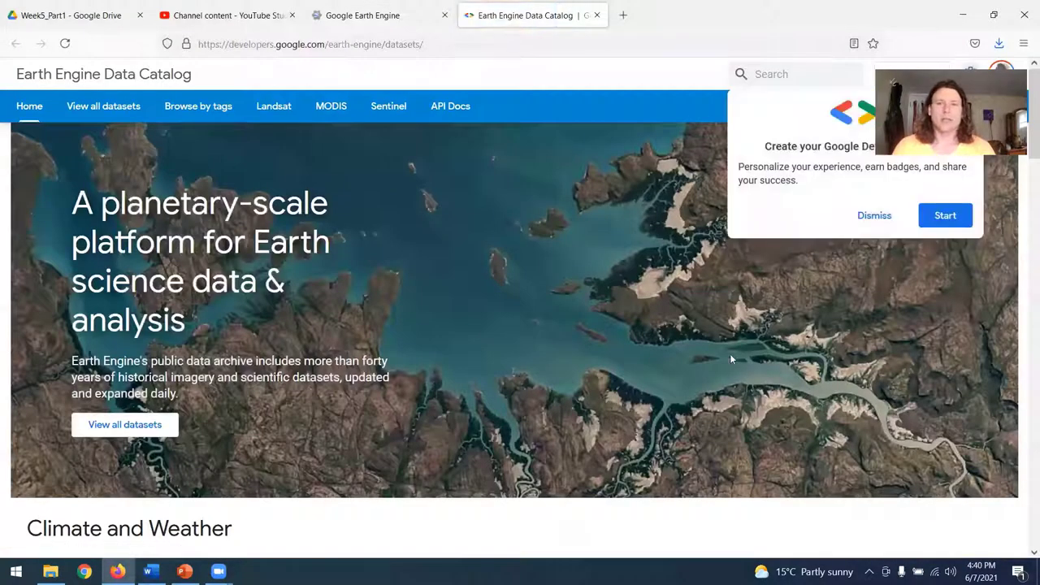
Scroll the catalog home and show the datasets tagged land cover
scroll("down", 3)
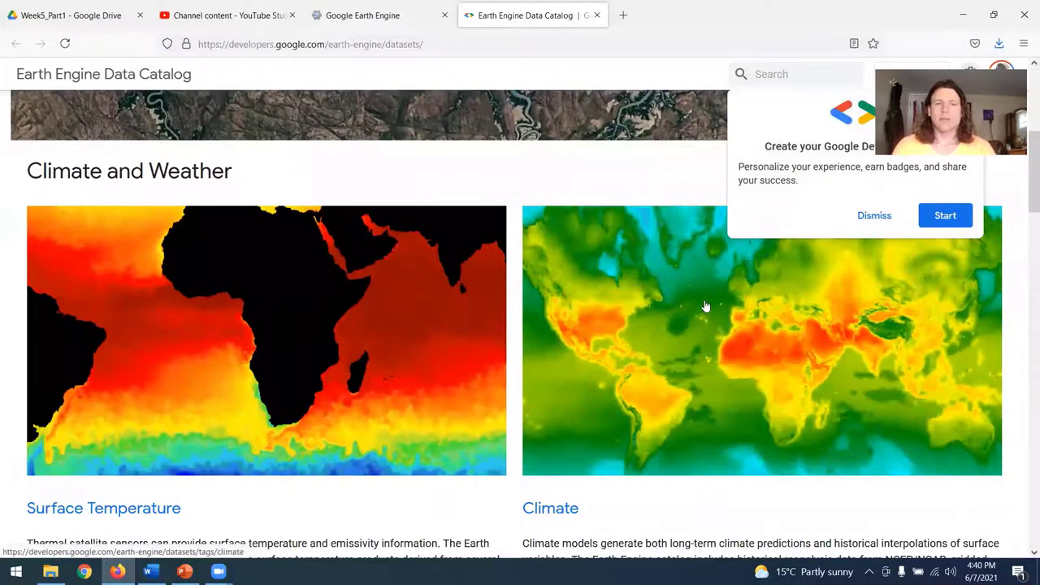
scroll("down", 3)
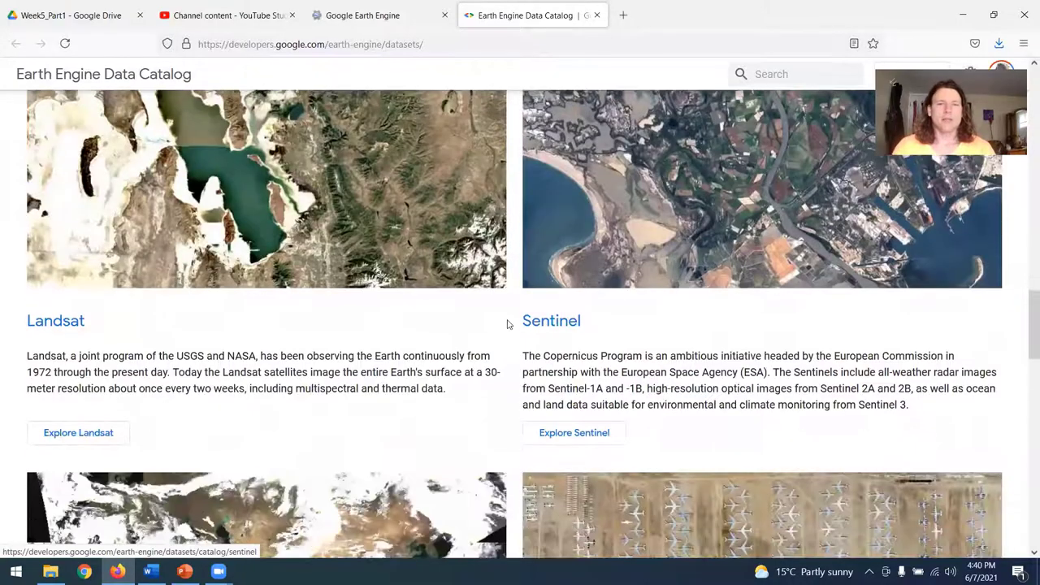
scroll("down", 3)
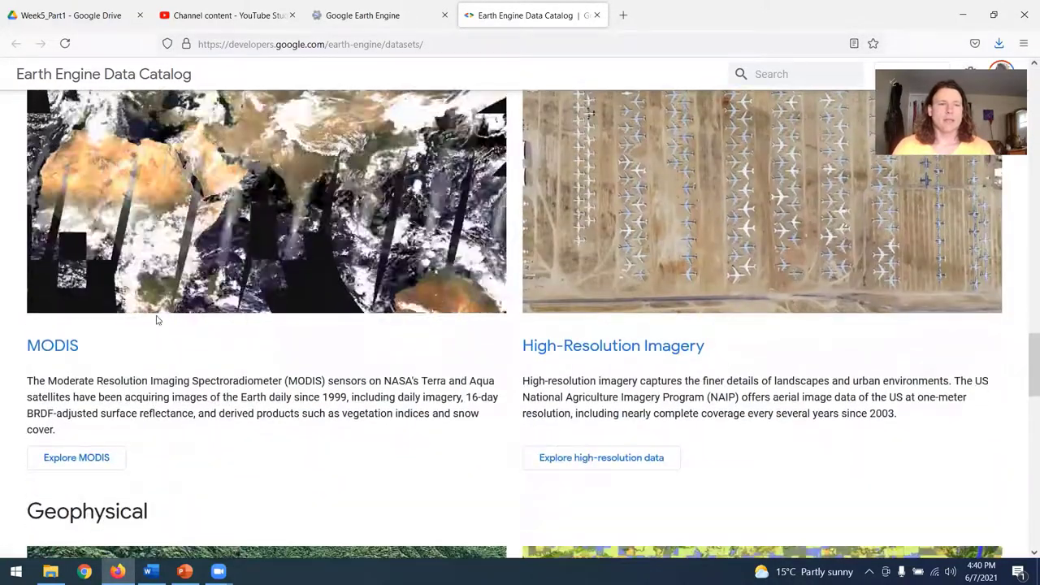
scroll("down", 3)
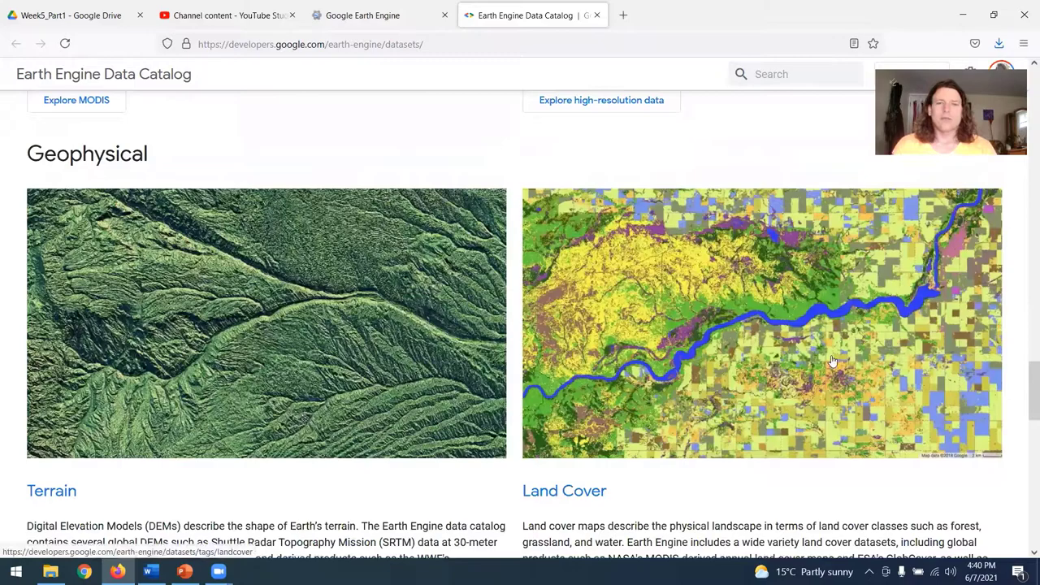
scroll("down", 3)
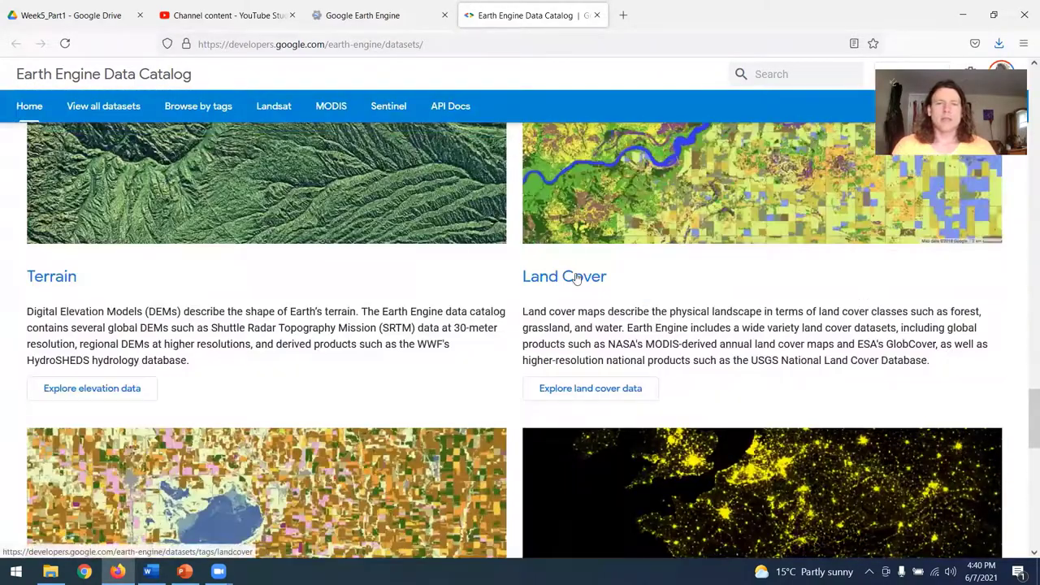
left_click(564, 277)
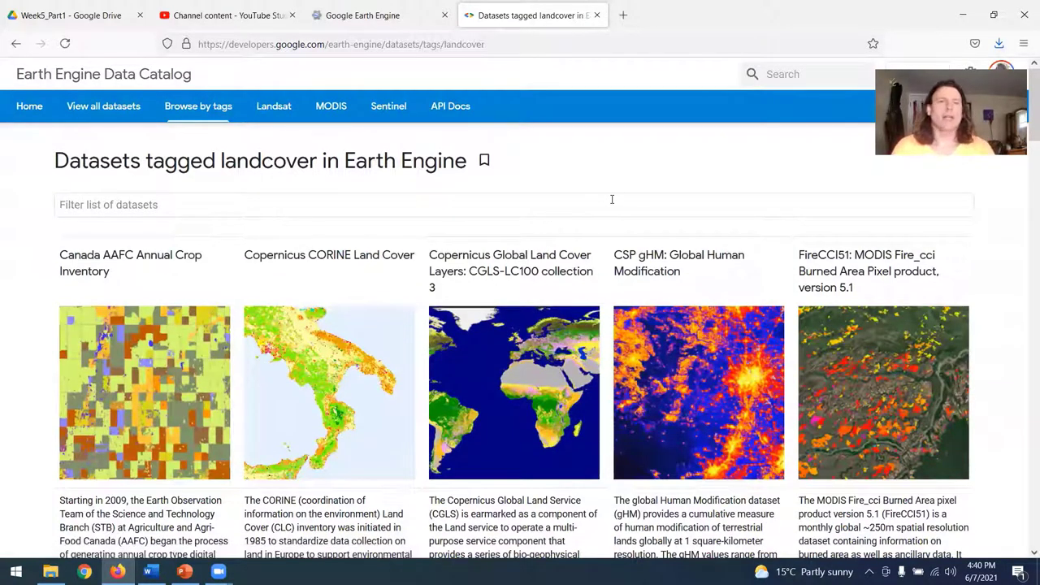
mouse_move(601, 181)
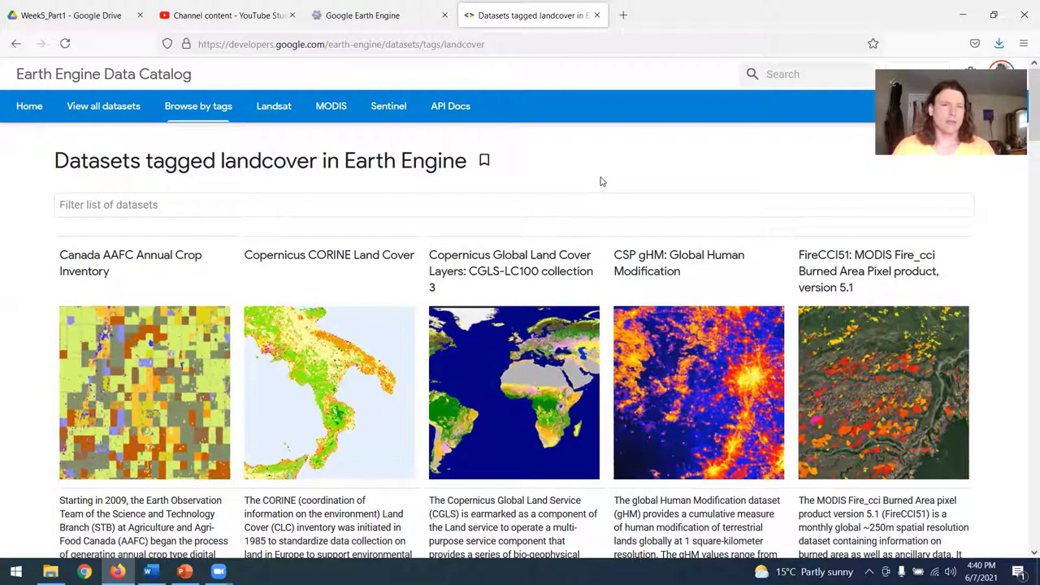
scroll("down", 3)
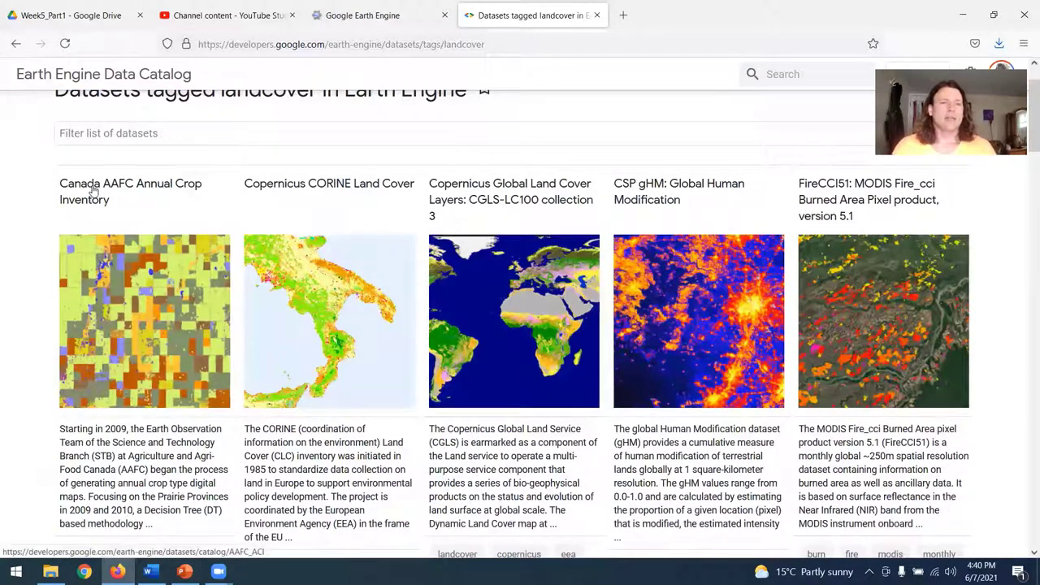
Open the Canada AAFC Annual Crop Inventory dataset and scroll to its example script
left_click(130, 191)
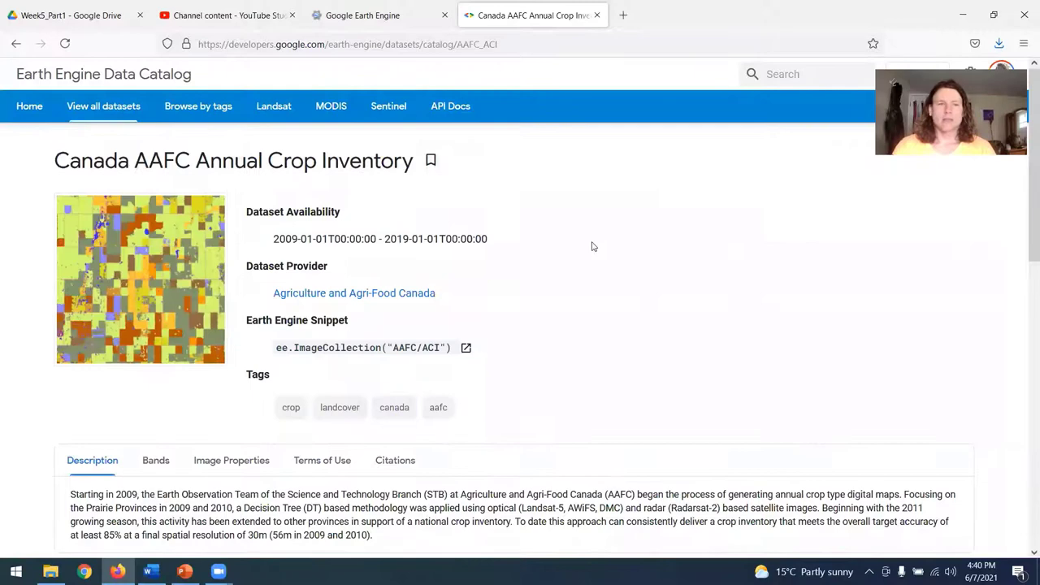
scroll("down", 3)
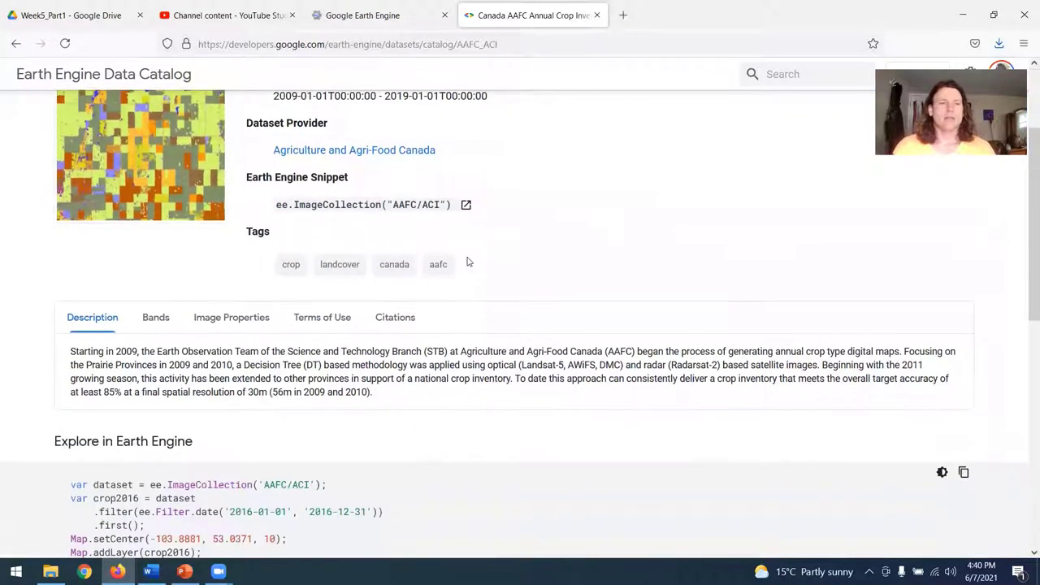
scroll("down", 3)
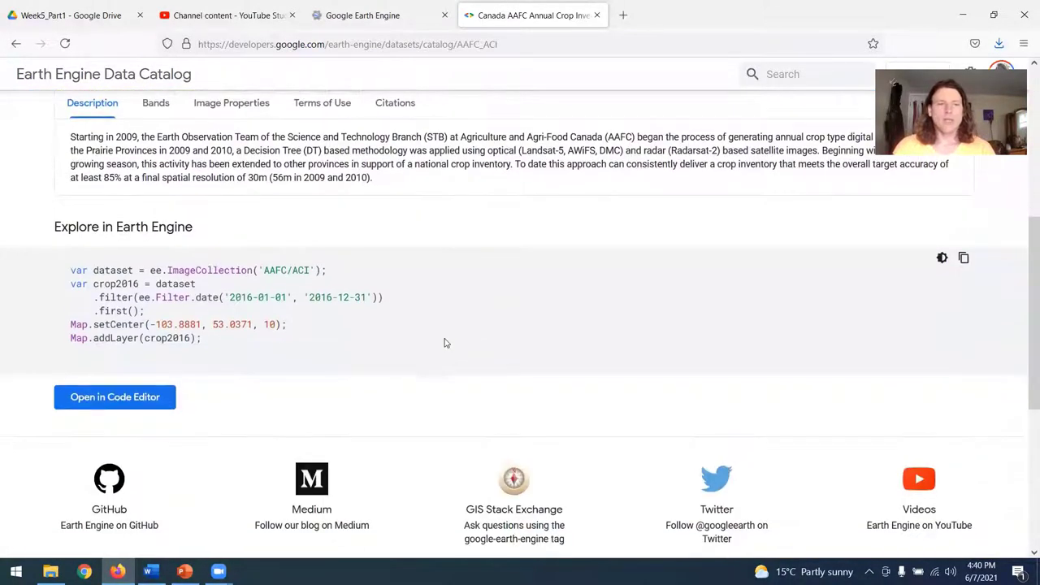
mouse_move(114, 396)
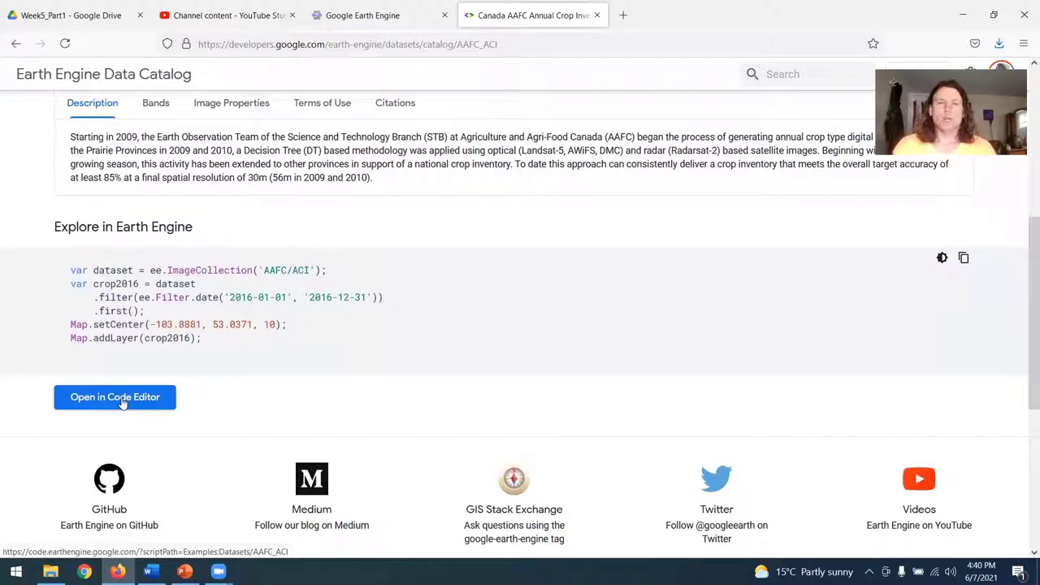
mouse_move(187, 377)
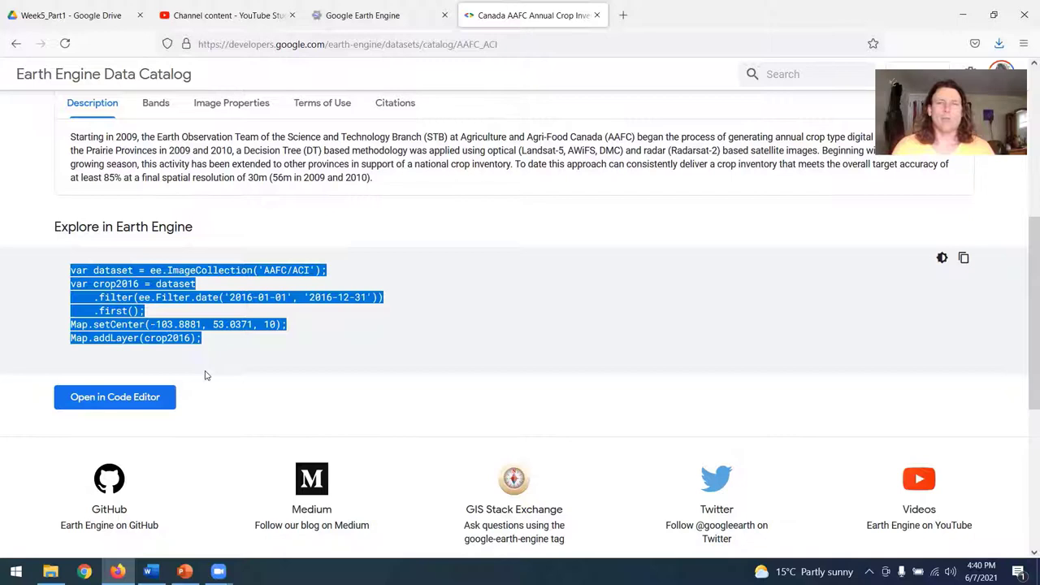
mouse_move(217, 375)
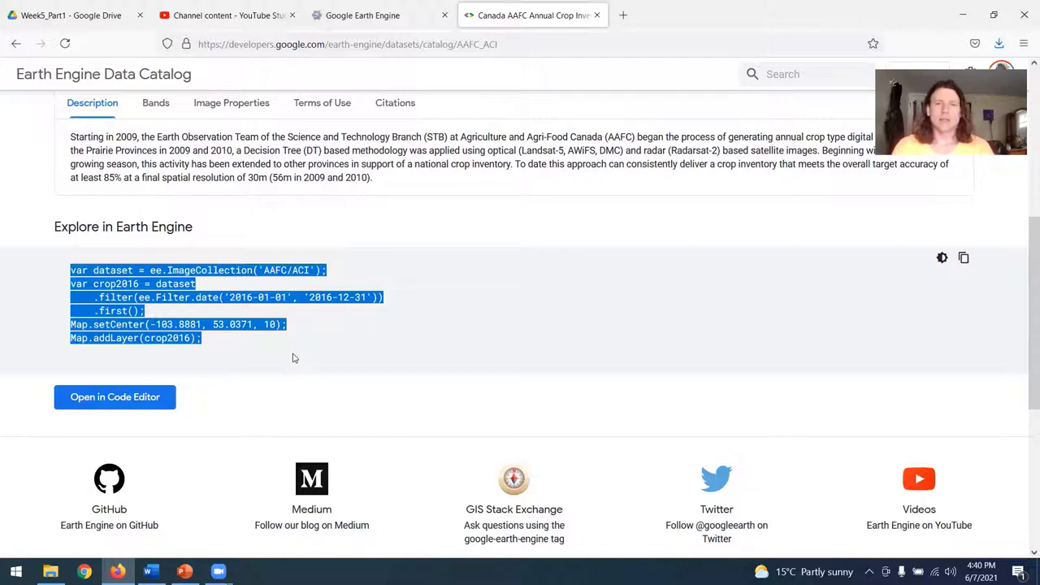
mouse_move(250, 346)
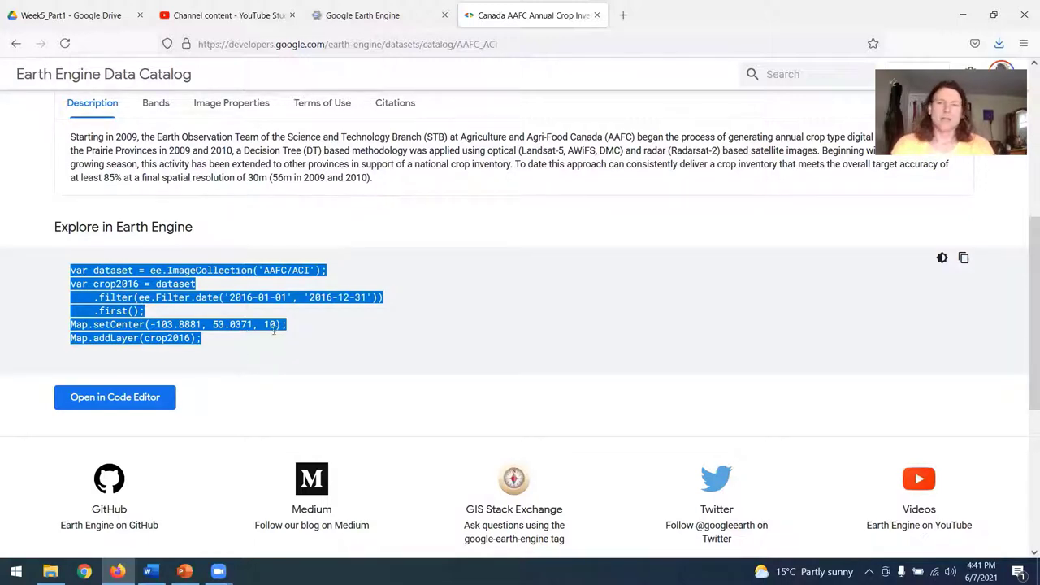
mouse_move(270, 341)
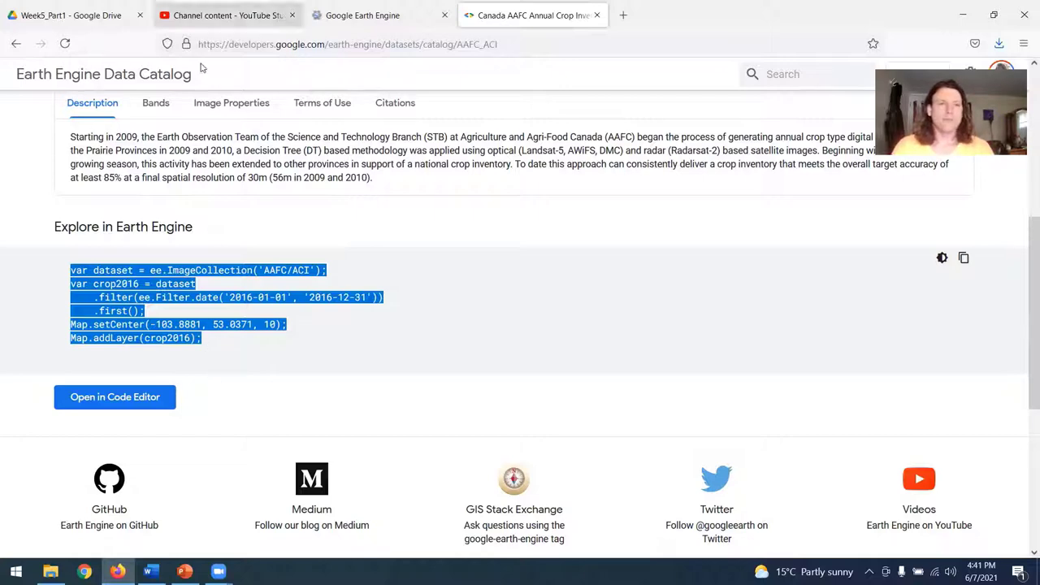
Switch back to the Project Ideas document in Word
left_click(150, 571)
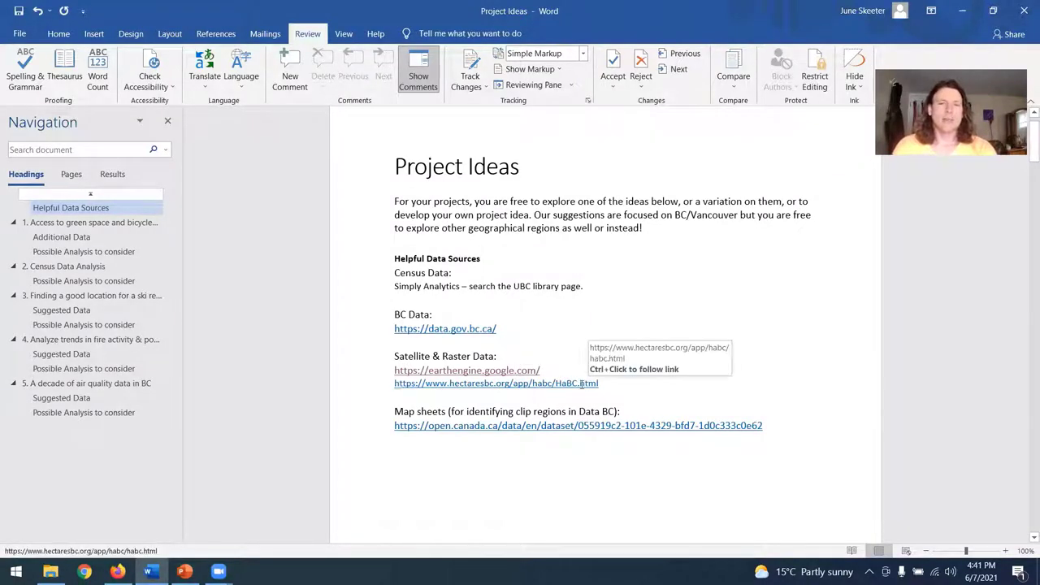
Agree to the Hectares BC terms and show the Raster Data map with its Data Layers list
left_click(496, 383)
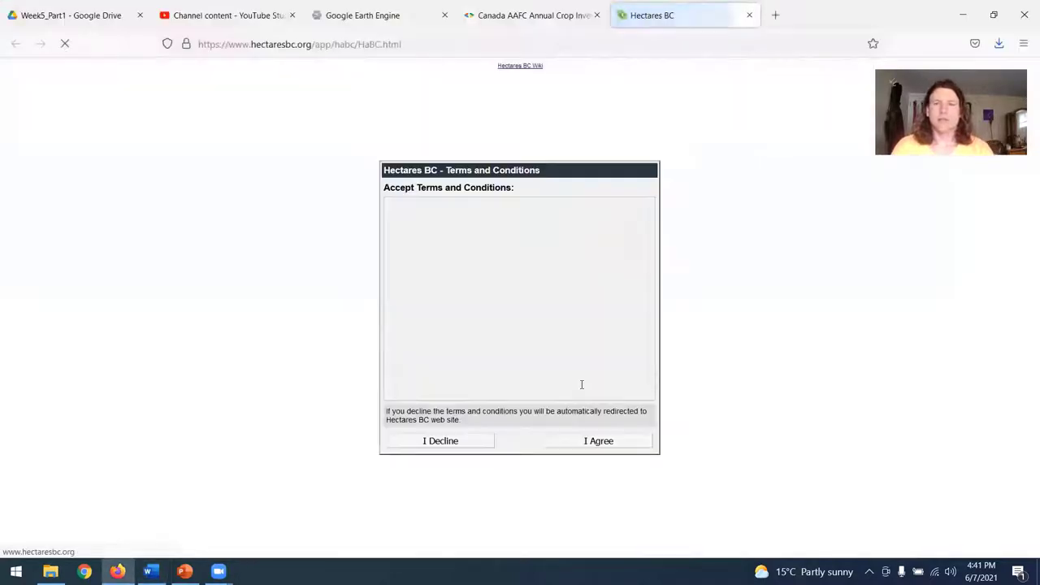
left_click(598, 441)
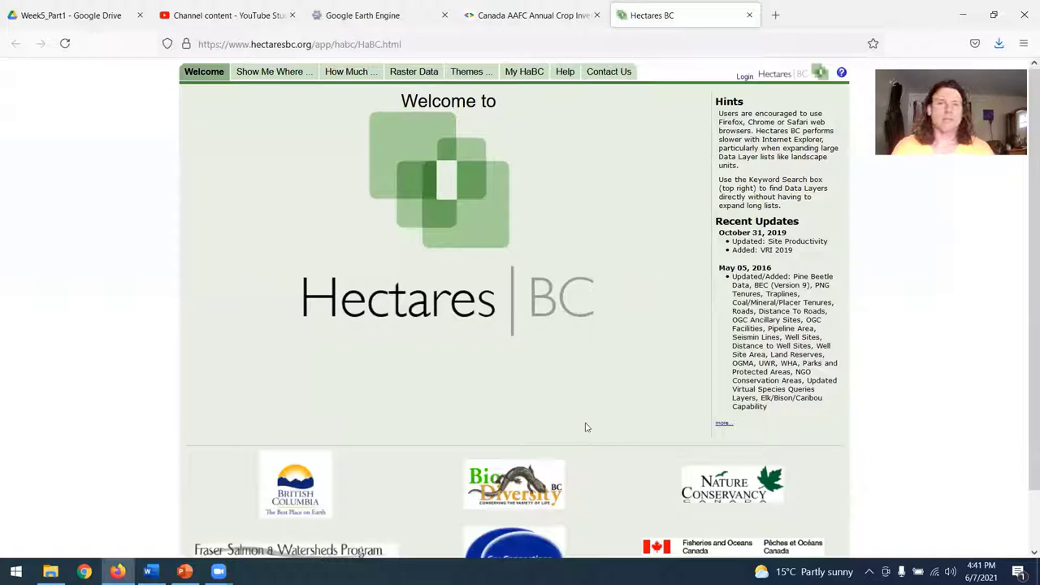
left_click(413, 72)
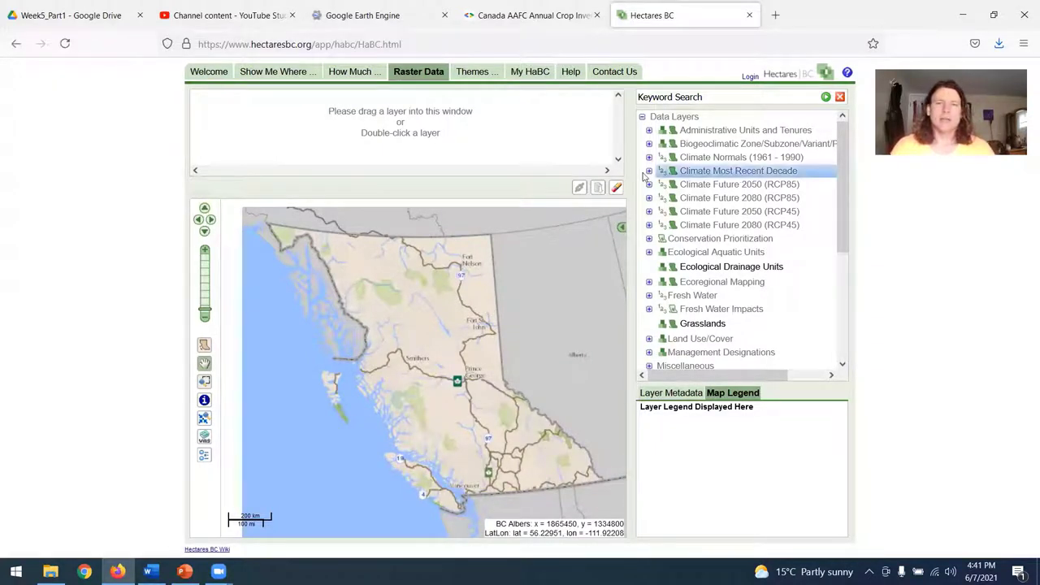
Add the Mean Annual Temperature layer from Climate Most Recent Decade to the BC map
left_click(650, 171)
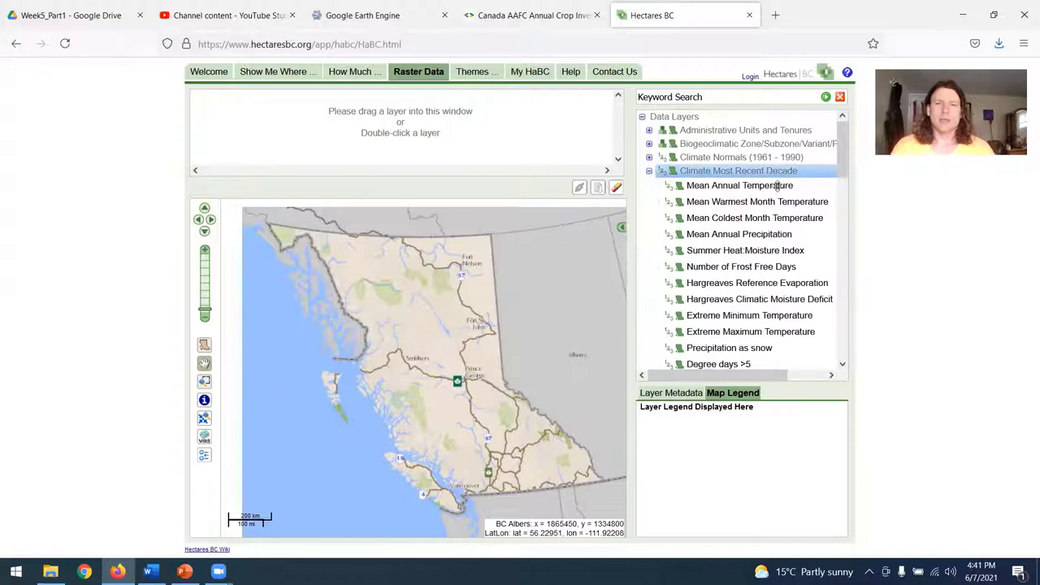
double_click(739, 185)
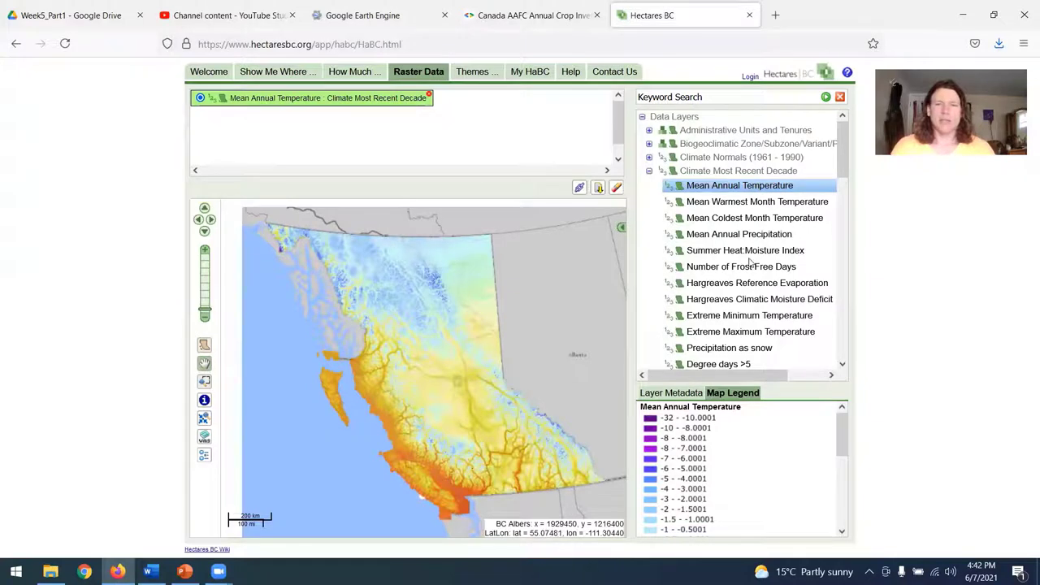
scroll("down", 3)
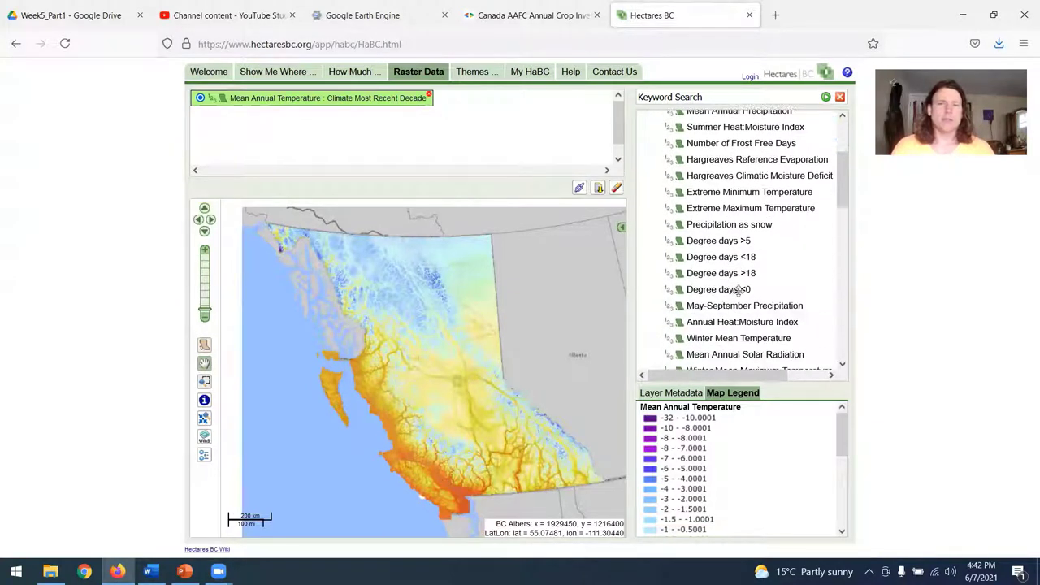
scroll("down", 3)
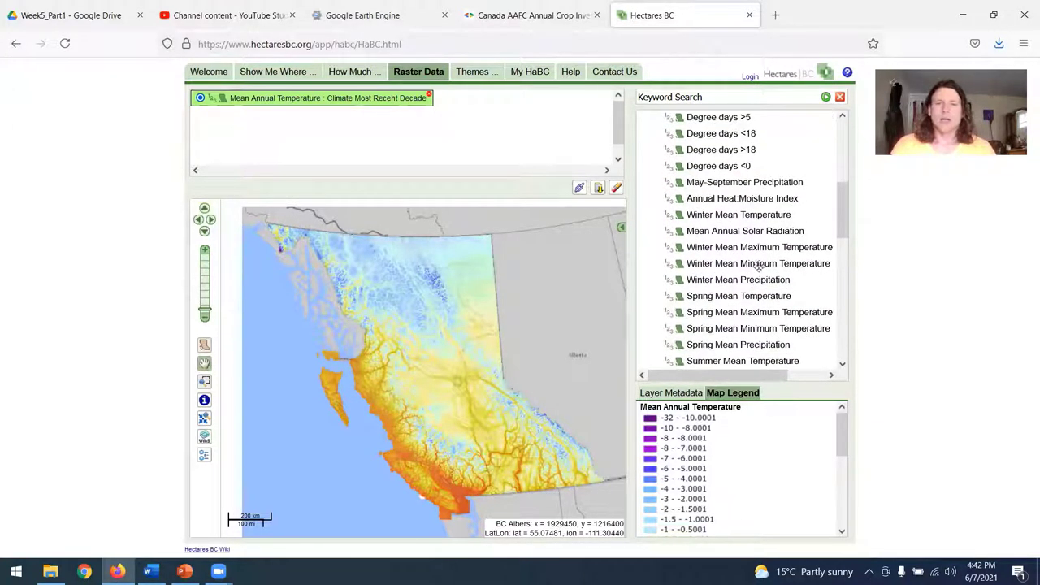
scroll("down", 3)
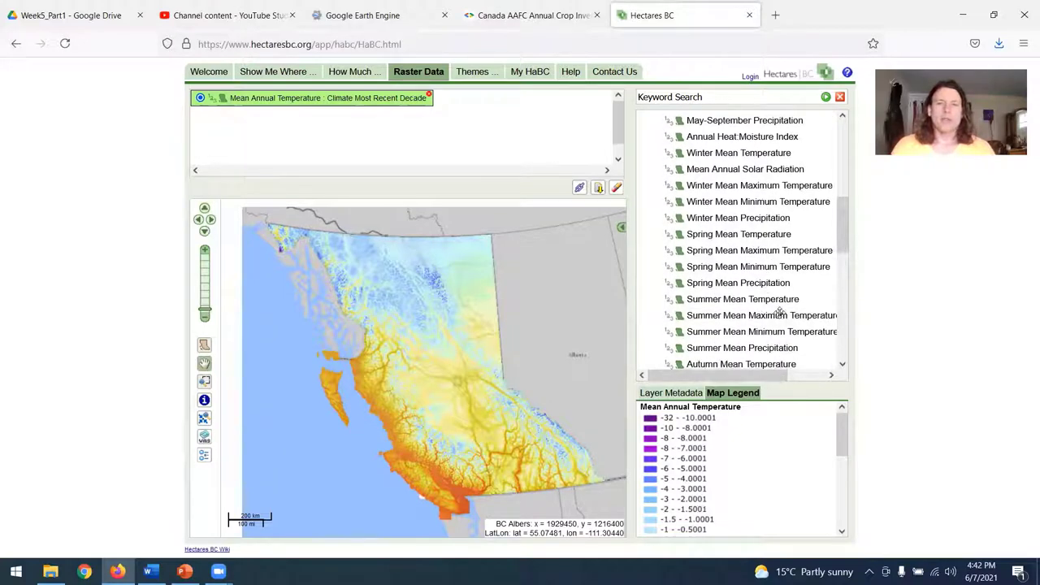
scroll("down", 3)
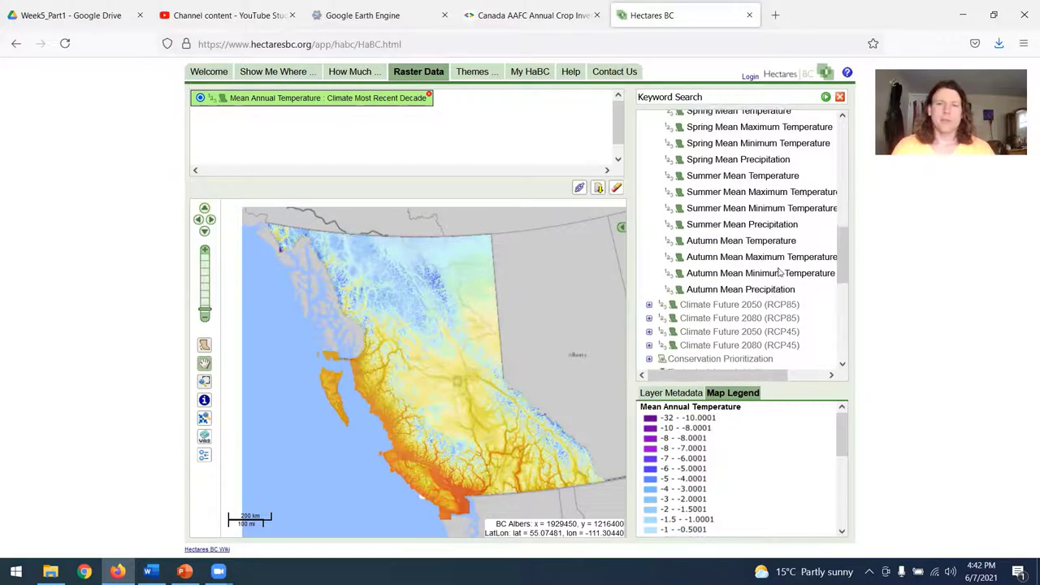
scroll("down", 3)
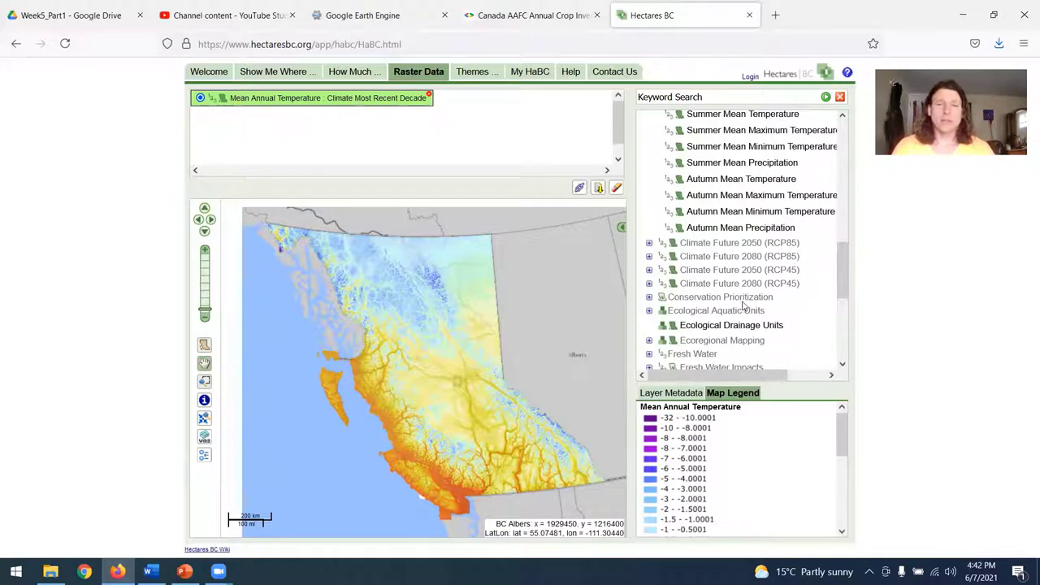
scroll("down", 3)
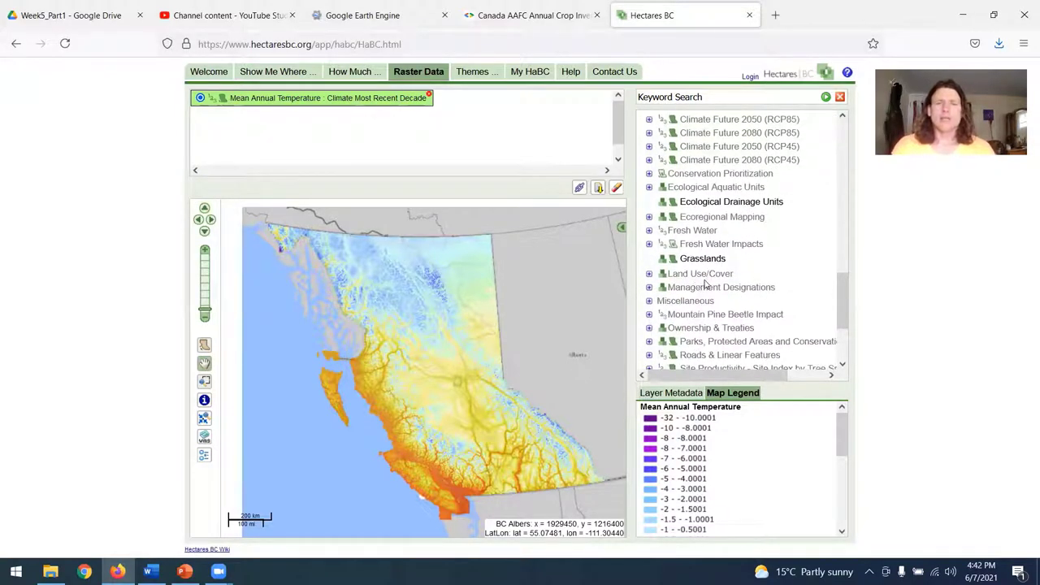
scroll("down", 3)
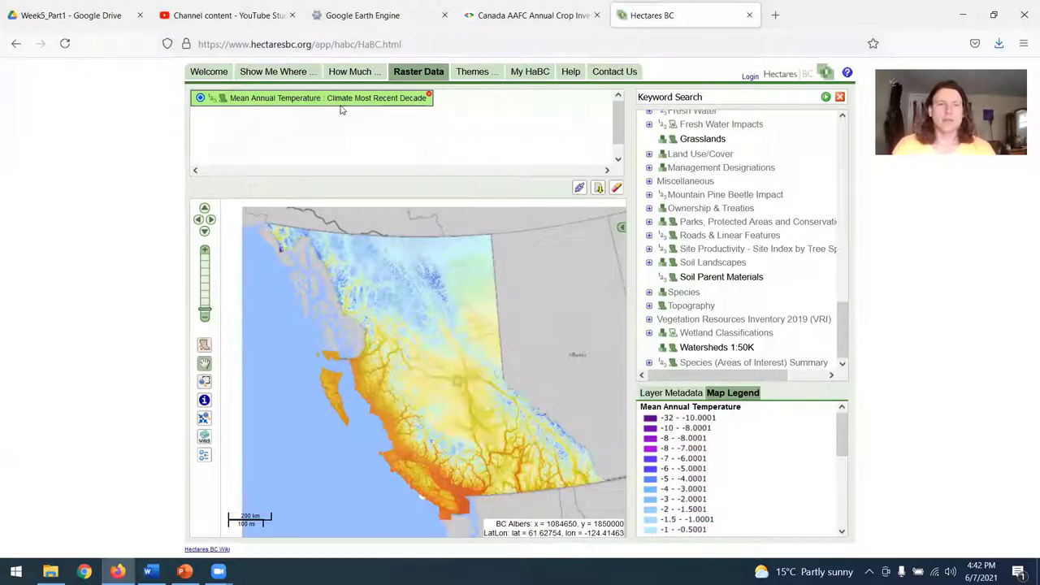
mouse_move(945, 288)
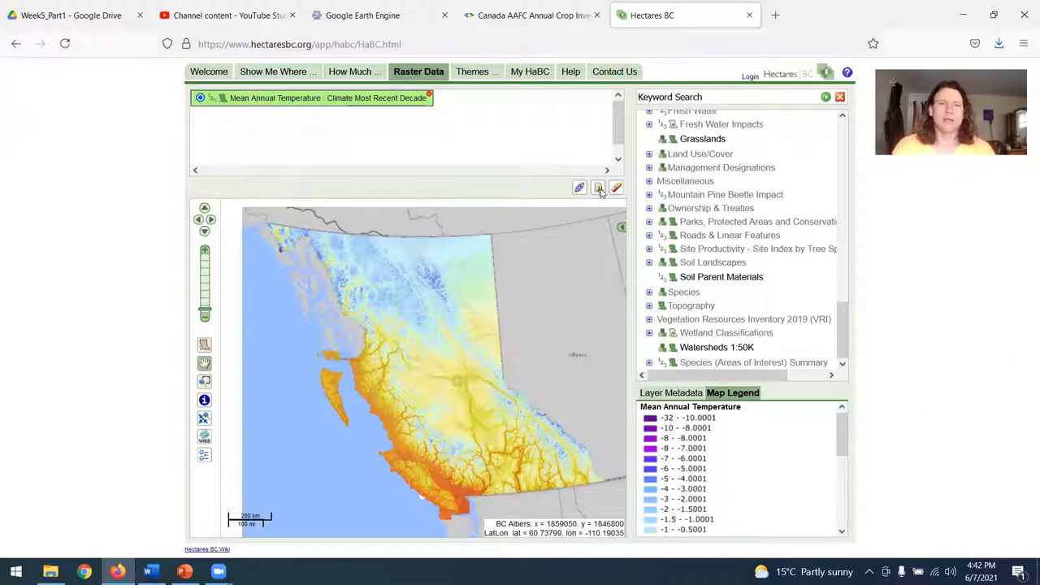
mouse_move(598, 188)
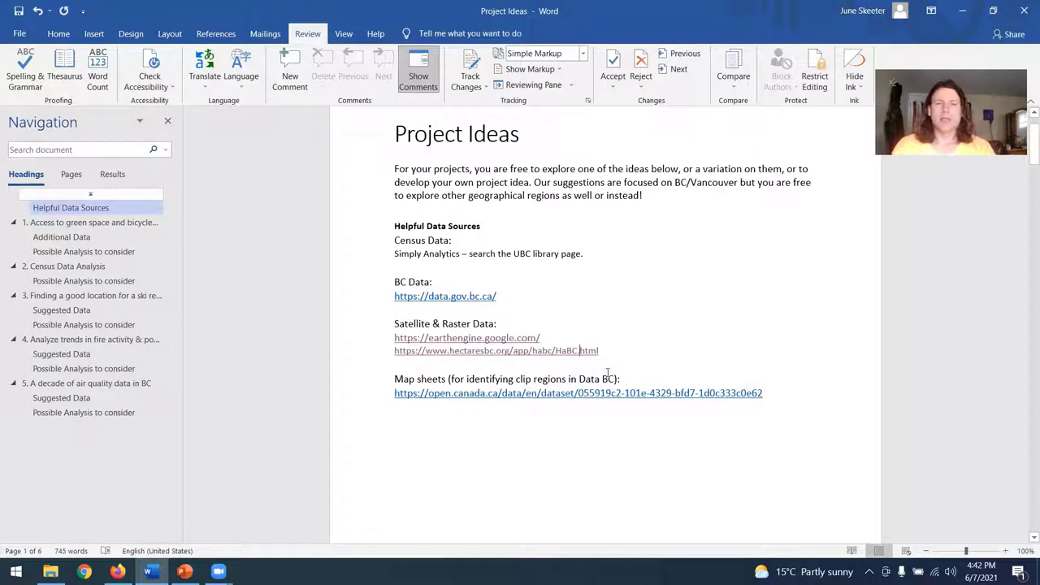
mouse_move(625, 392)
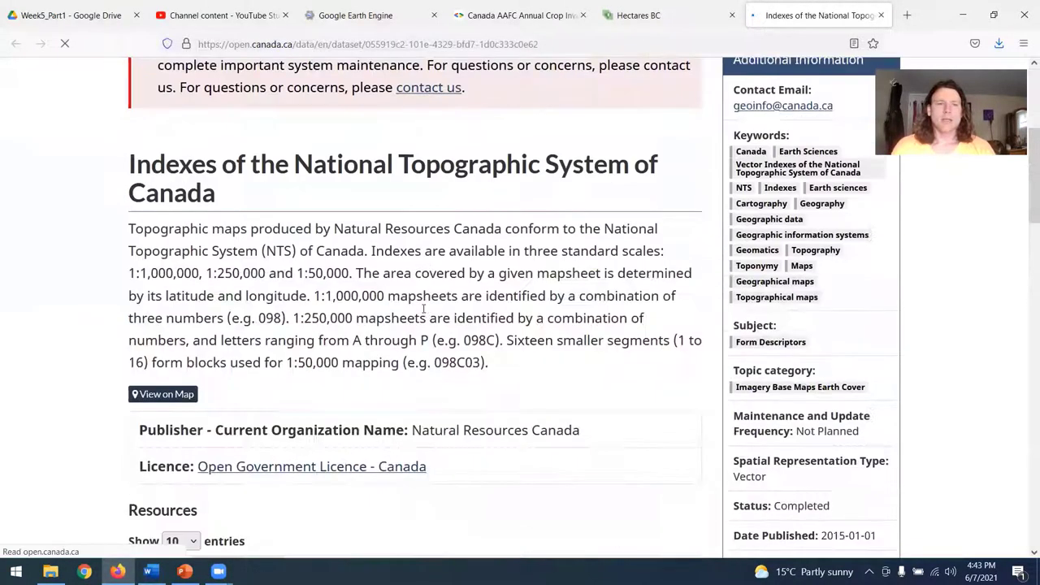
View the topographic sheet index dataset on a map via View on Map
scroll("down", 3)
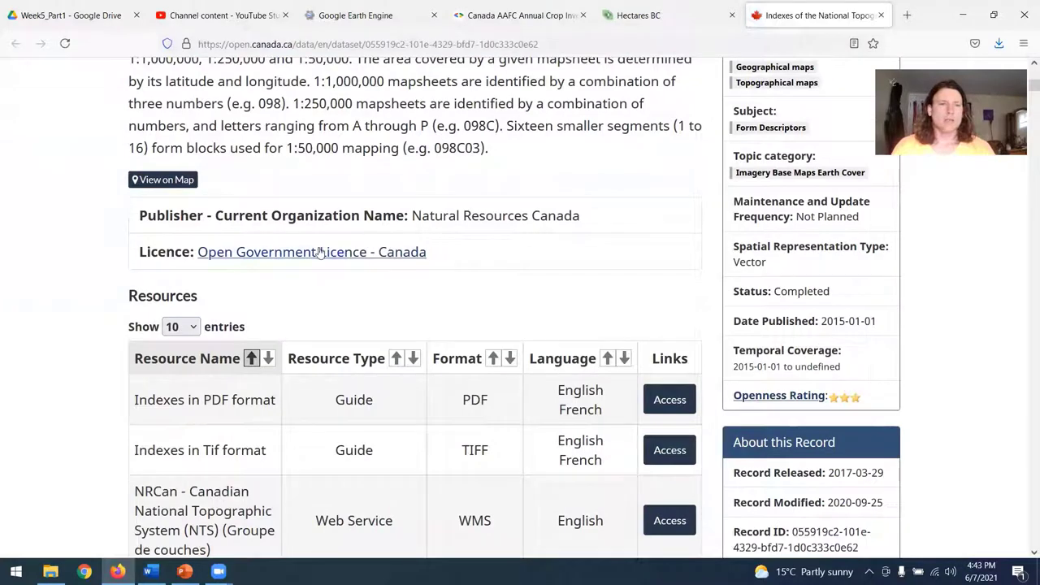
left_click(162, 180)
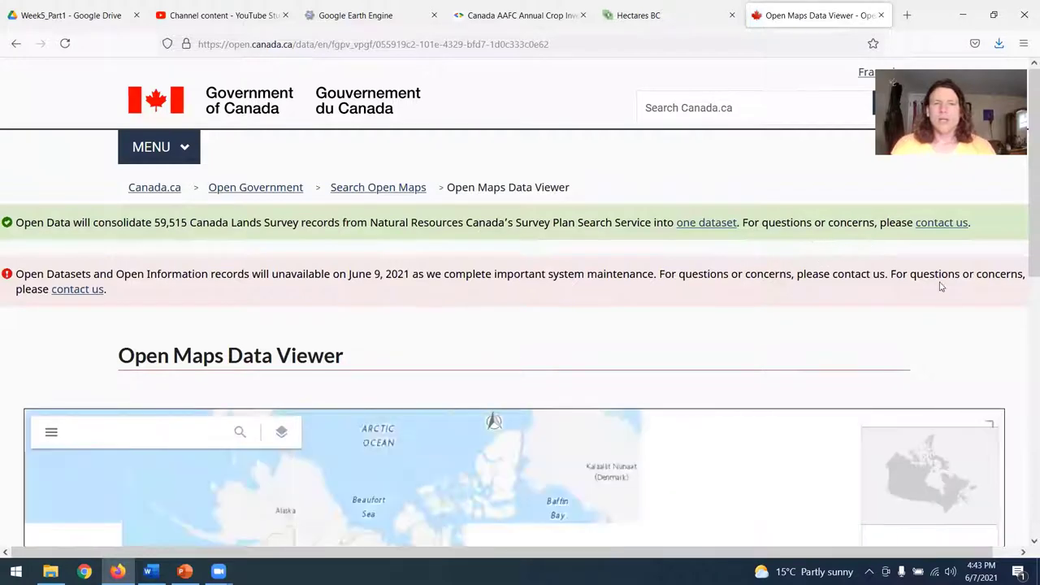
Scroll to the map viewer showing NTS sheet labels like 092N08 over coastal BC
scroll("down", 3)
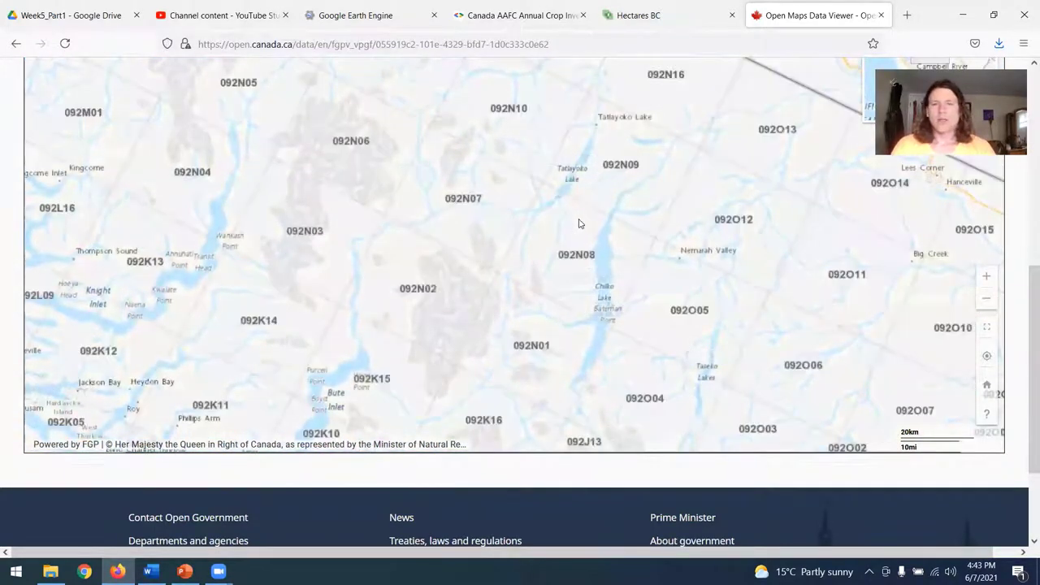
mouse_move(587, 258)
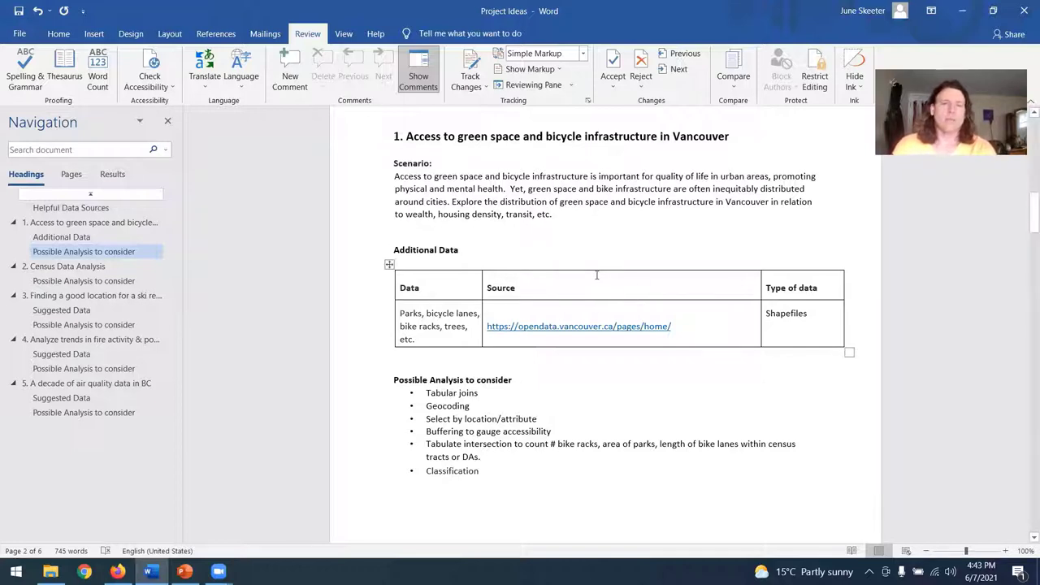
mouse_move(578, 326)
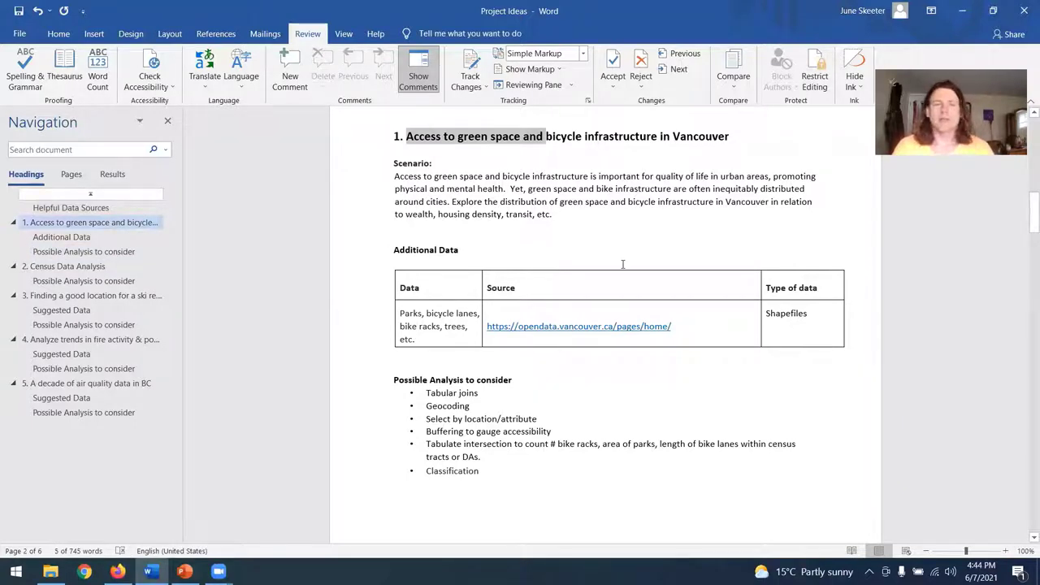
mouse_move(731, 228)
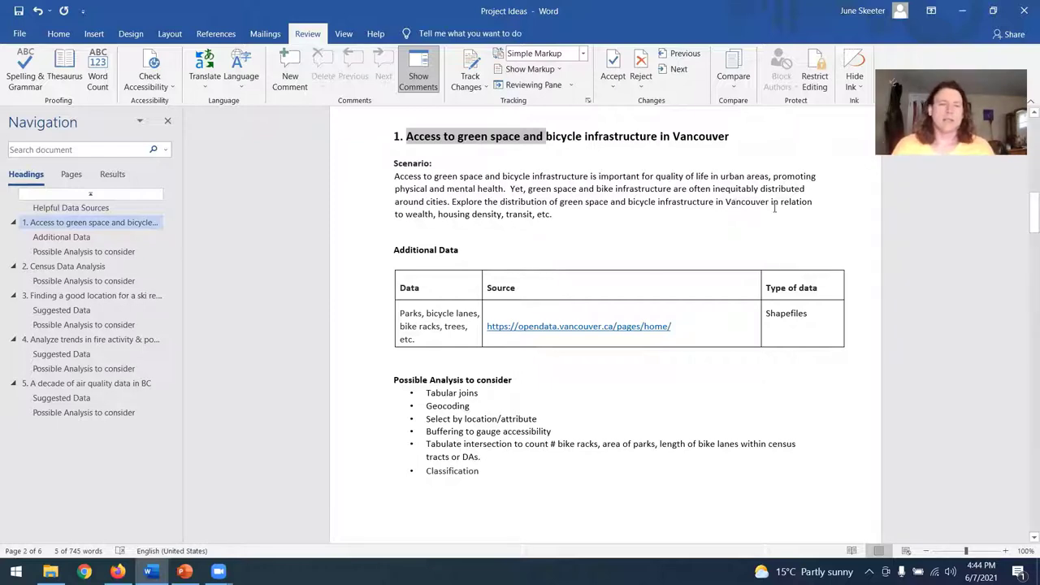
mouse_move(579, 326)
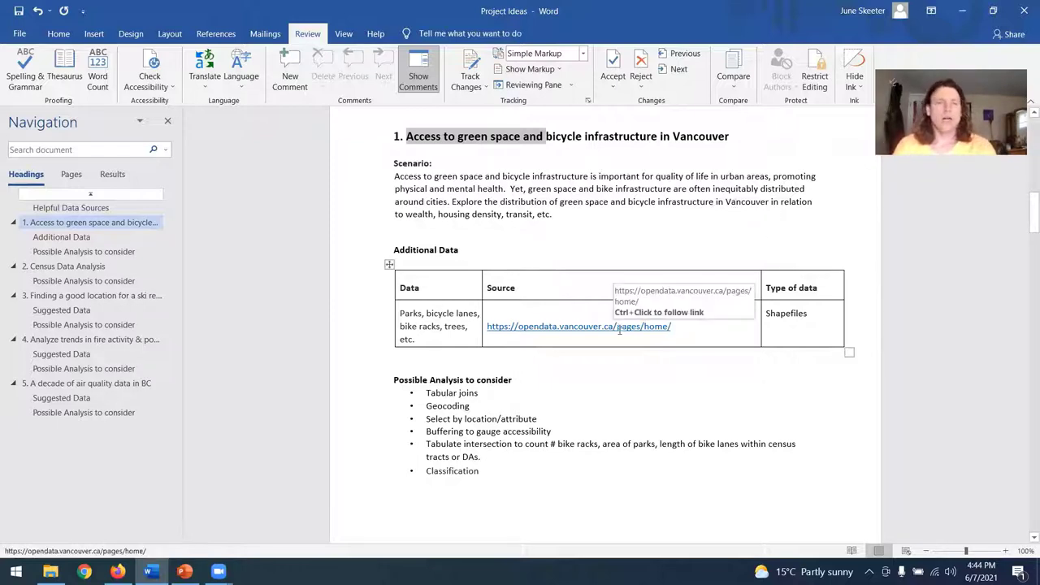
Follow the opendata.vancouver.ca link and search its datasets for bike lanes
left_click(578, 325)
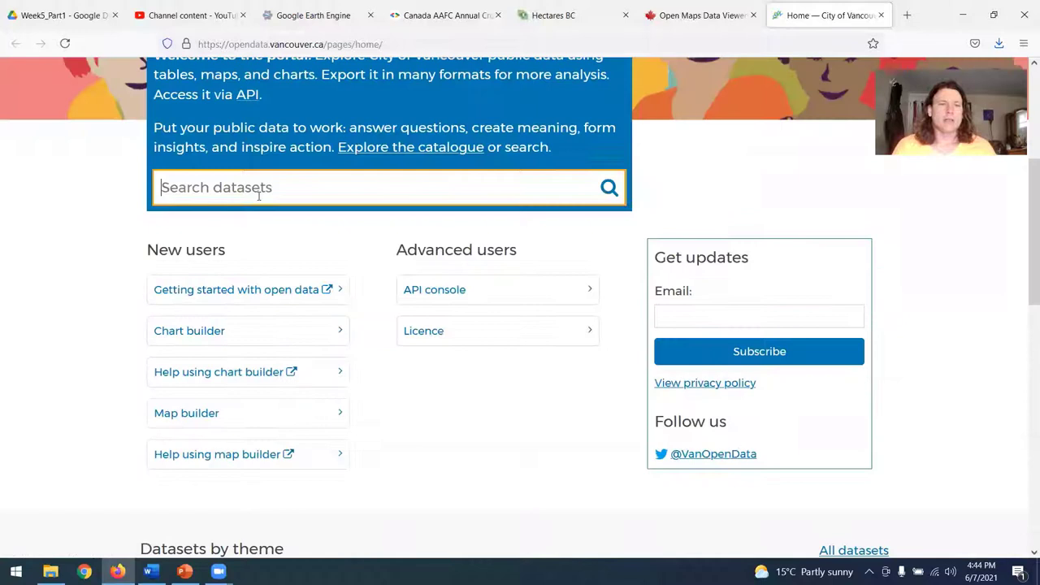
type("bike lanes")
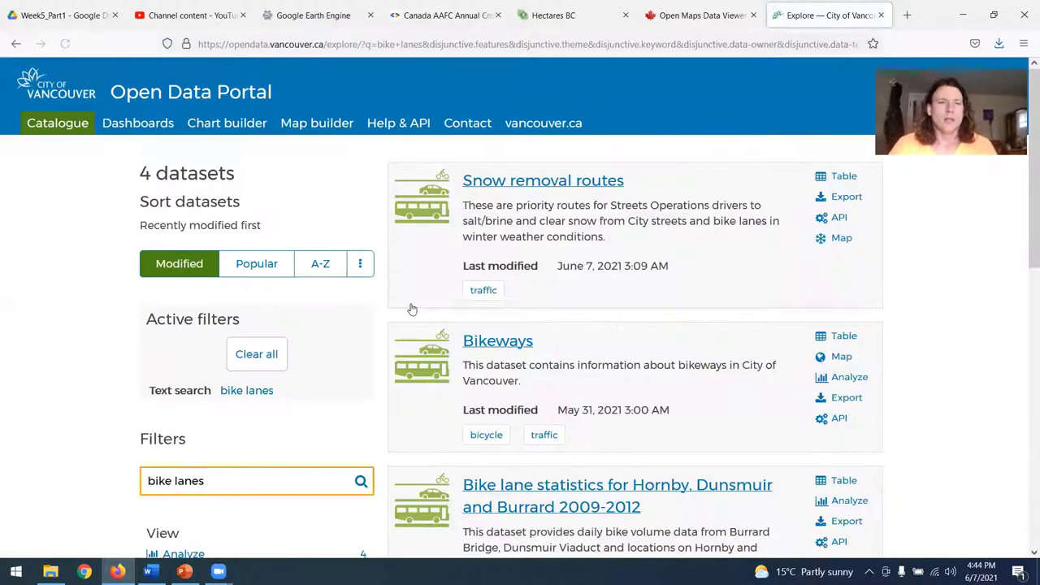
Search the portal for parks and scroll through the 41 matching dataset listings
scroll("down", 3)
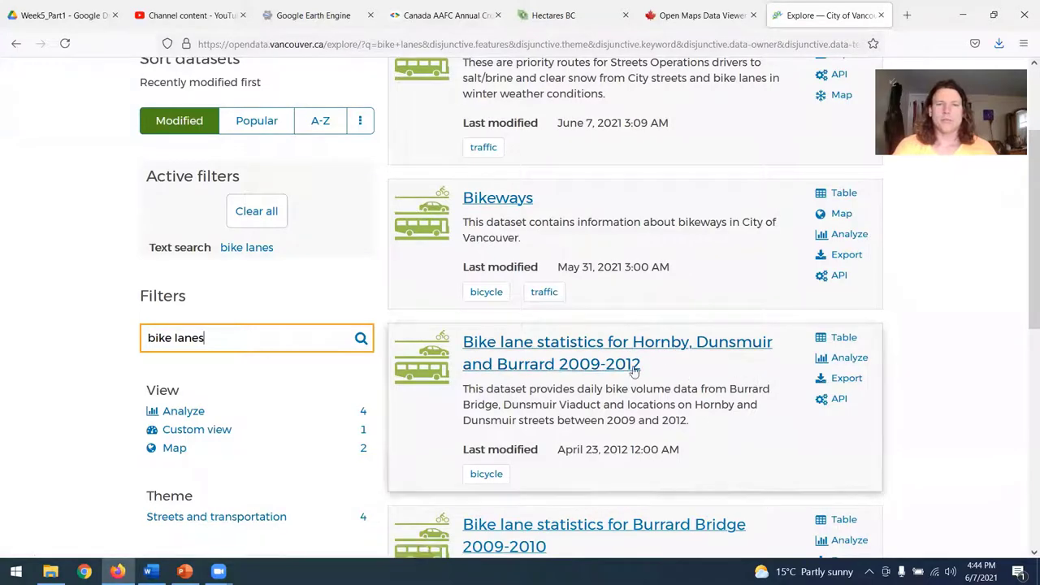
scroll("up", 3)
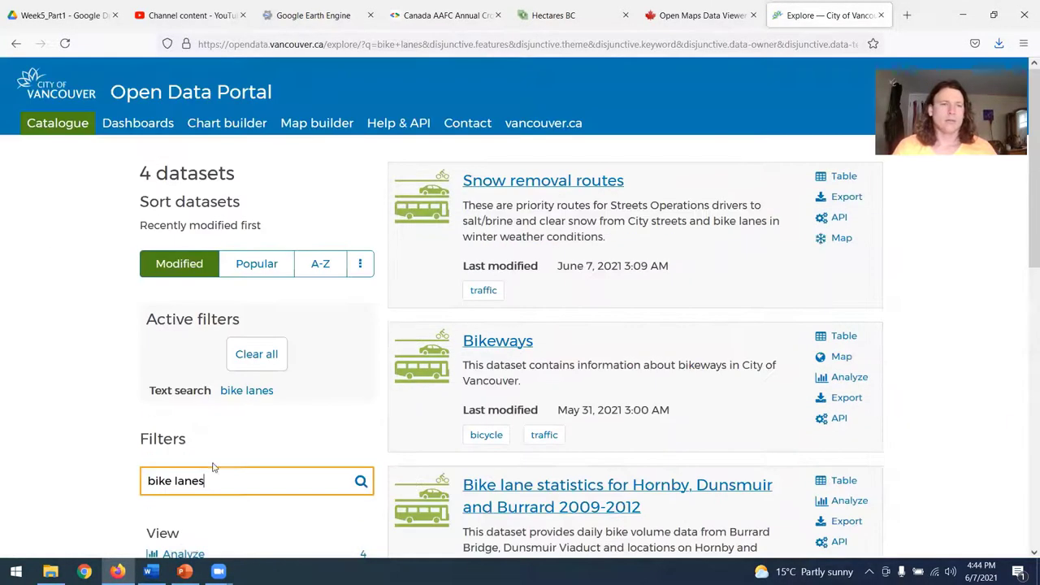
type("parks")
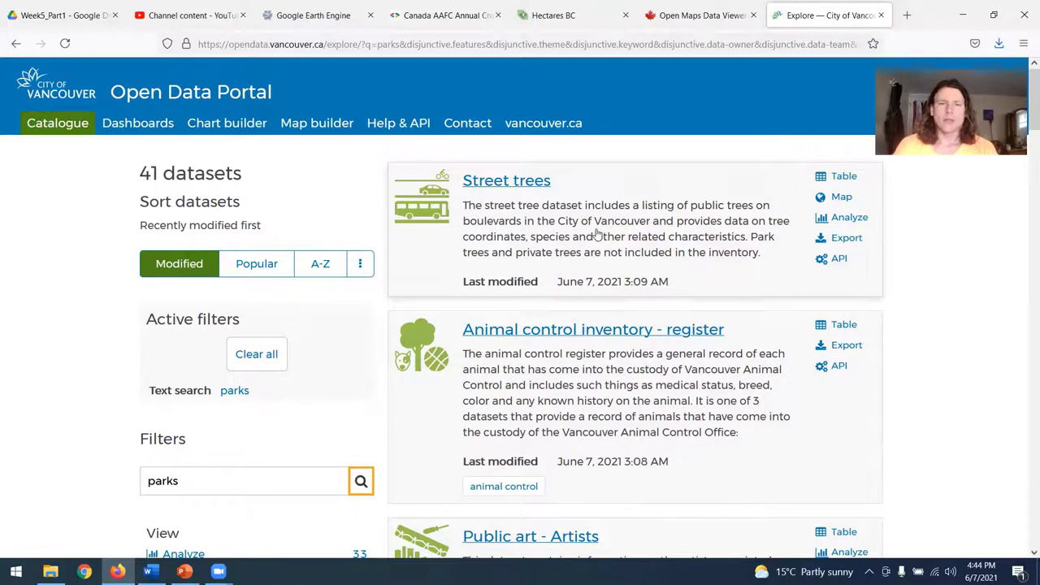
scroll("down", 3)
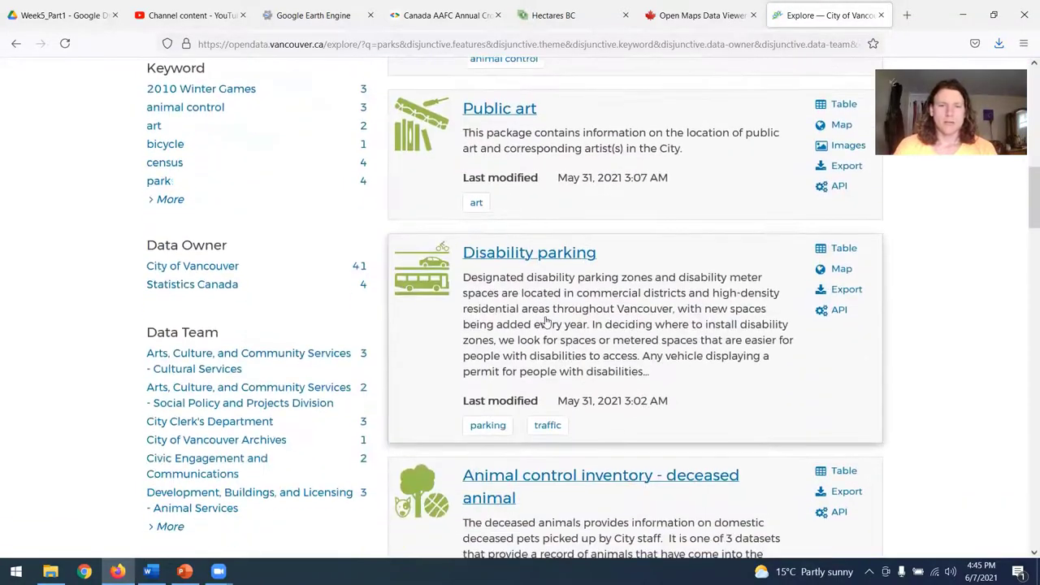
scroll("down", 3)
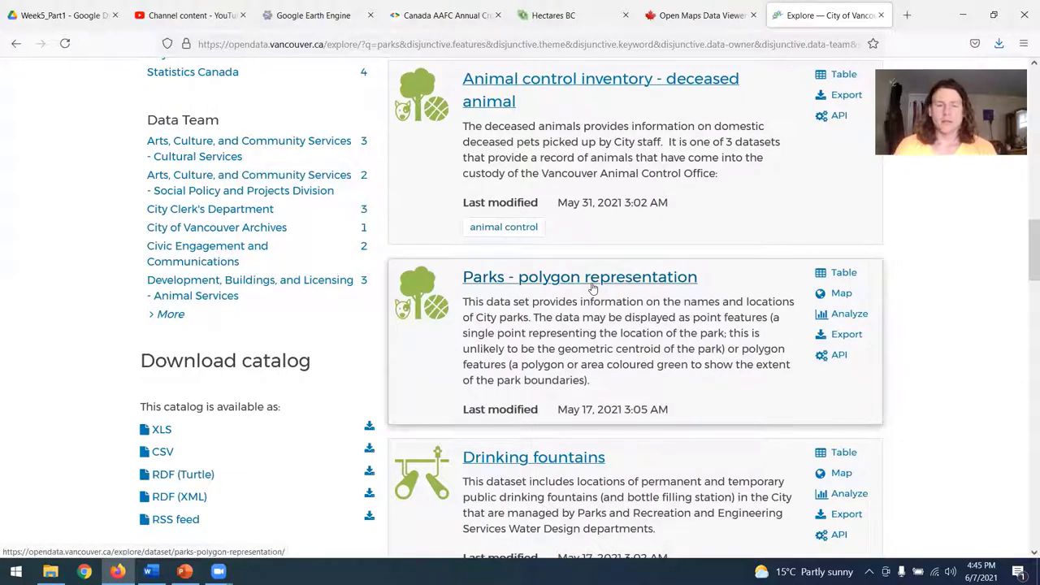
scroll("down", 3)
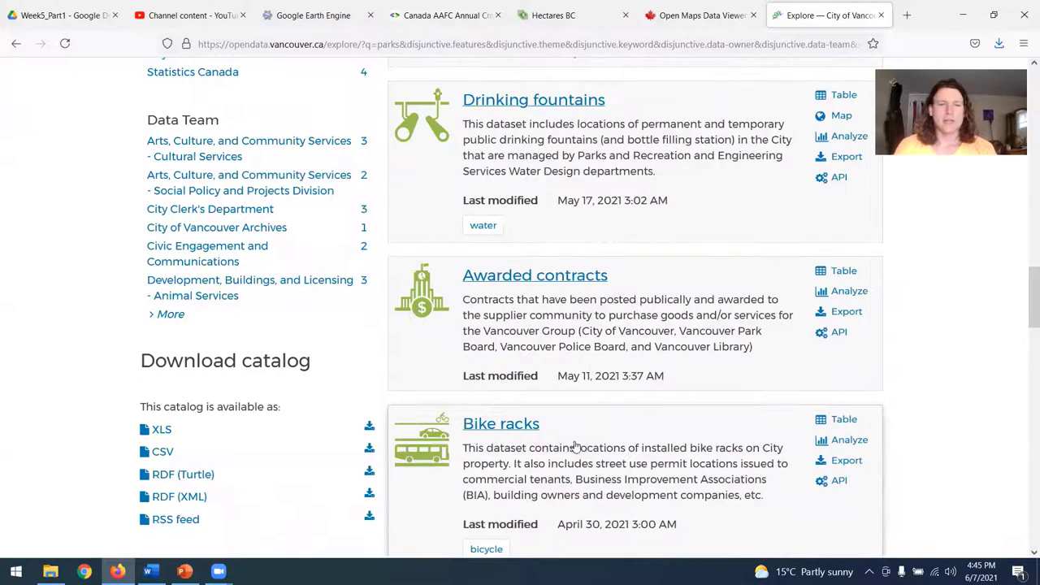
scroll("down", 3)
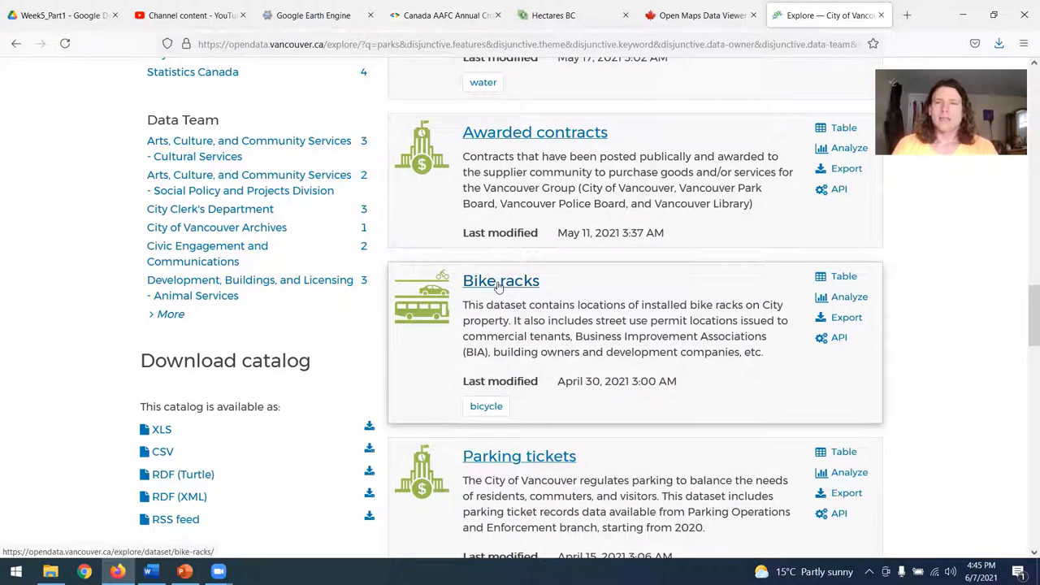
mouse_move(502, 288)
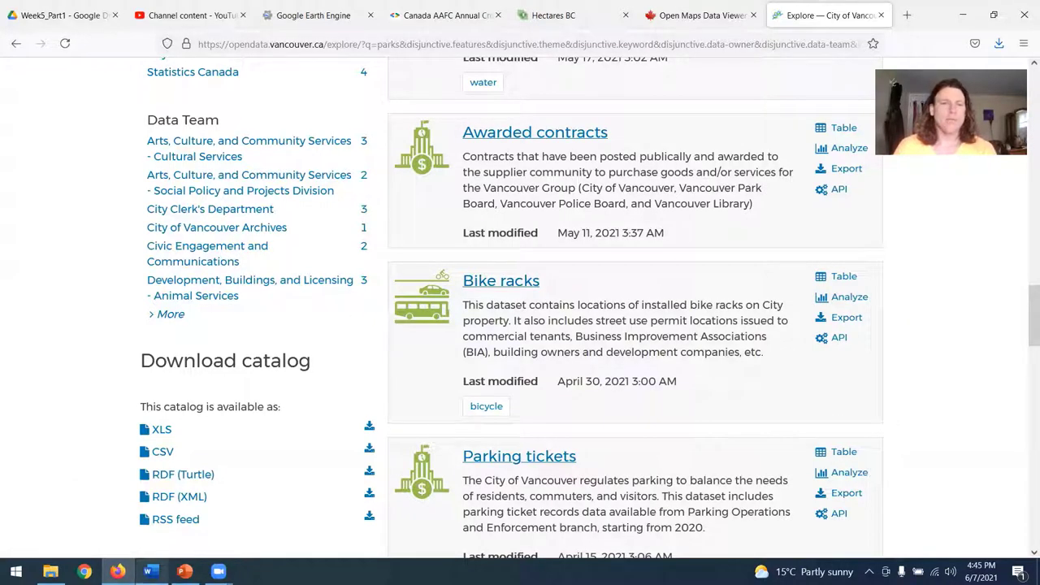
Return to the Project Ideas document's green space section in Word
left_click(148, 572)
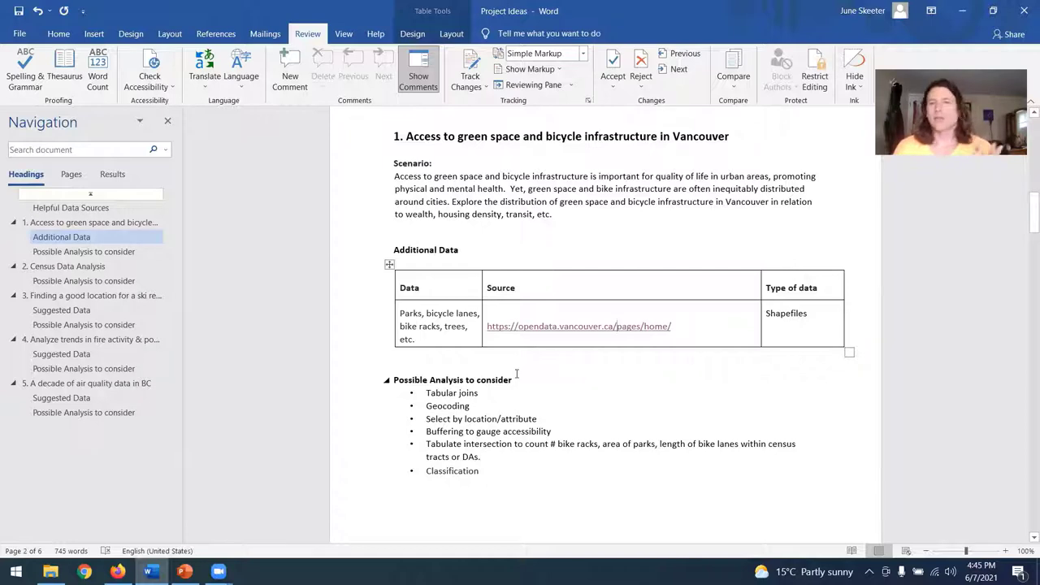
Scroll through section 1, then jump to section 2, Census Data Analysis, via the Navigation pane
scroll("down", 3)
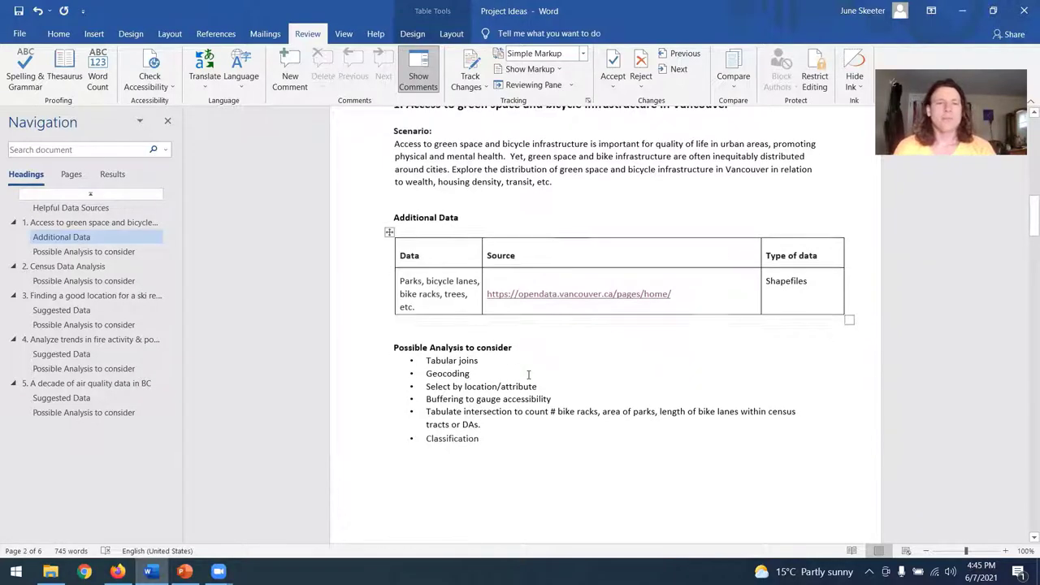
mouse_move(580, 380)
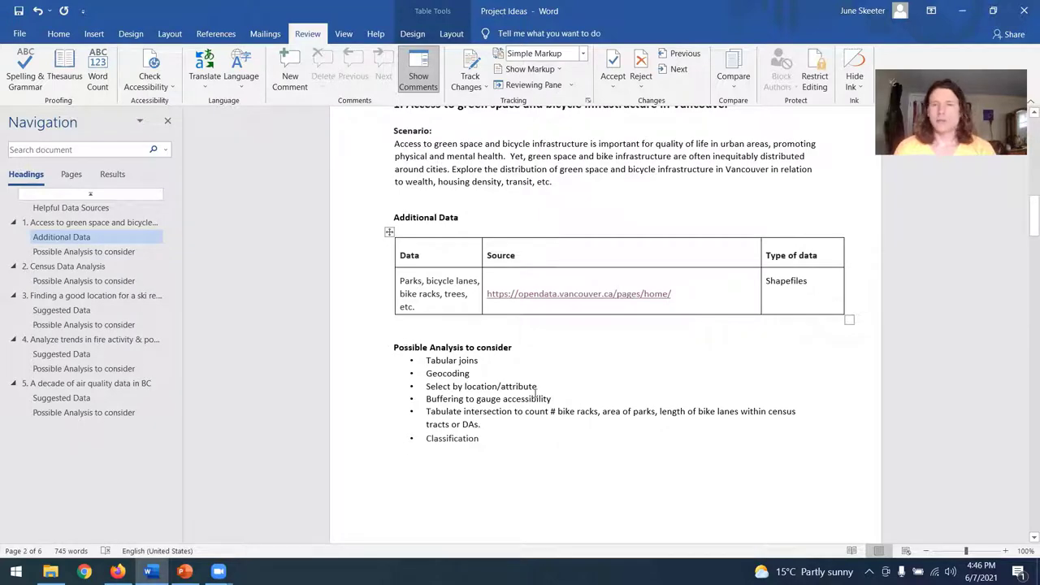
scroll("down", 3)
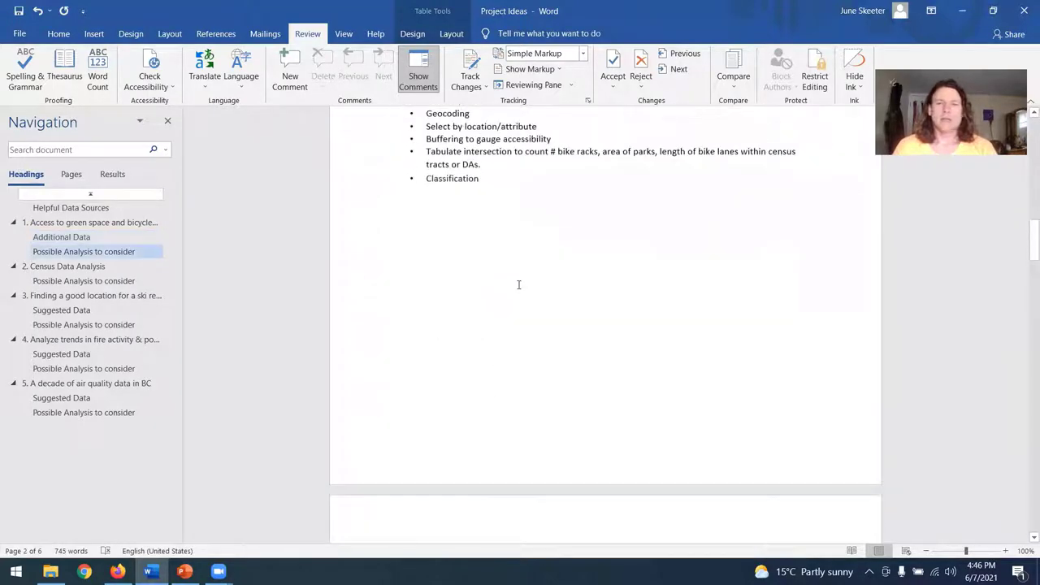
left_click(84, 280)
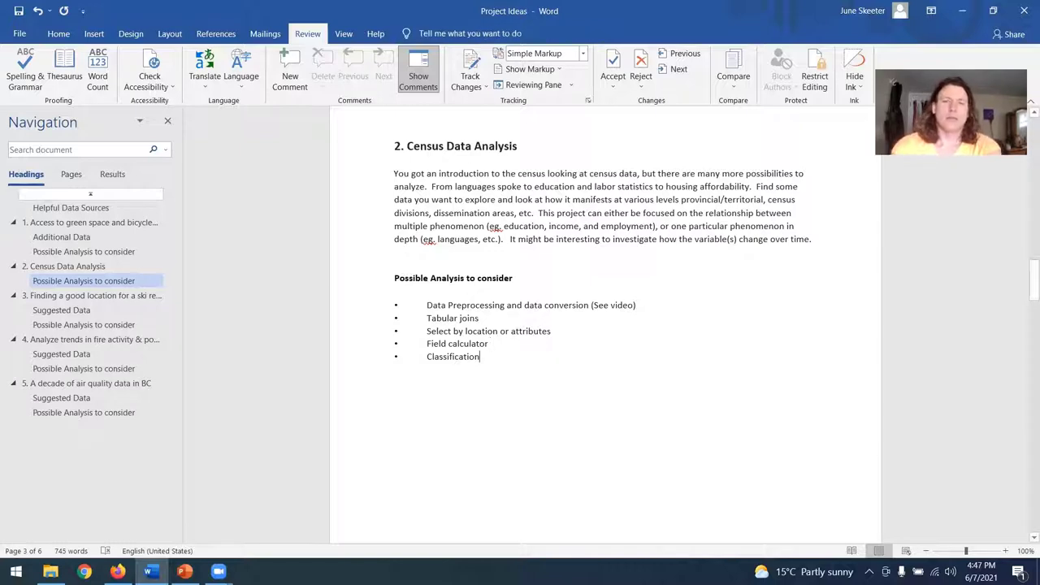
Add 'Normalization' as a new item in the census analysis list and continue down the document
type("Norm")
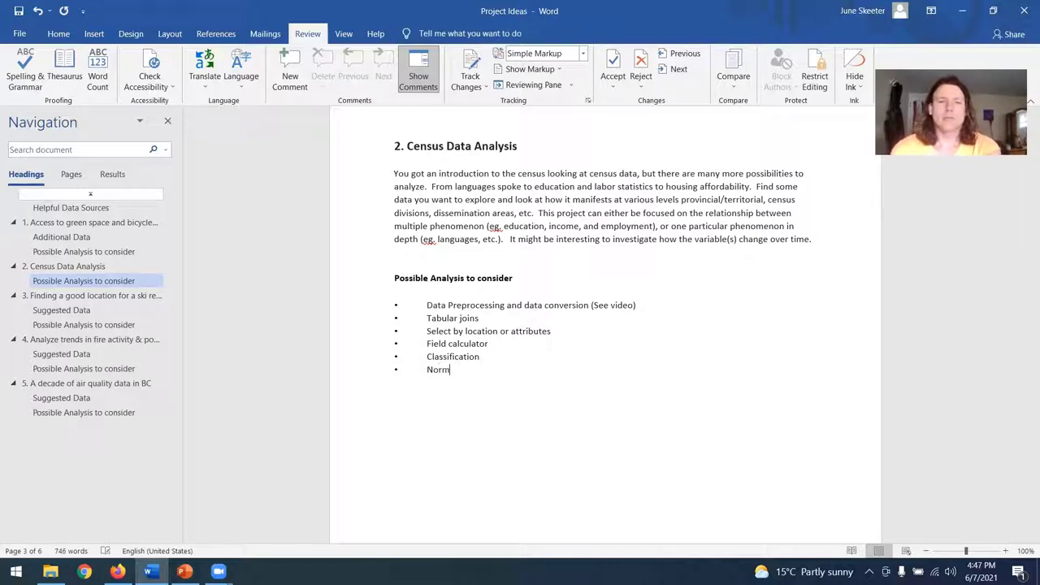
type("alizatioin")
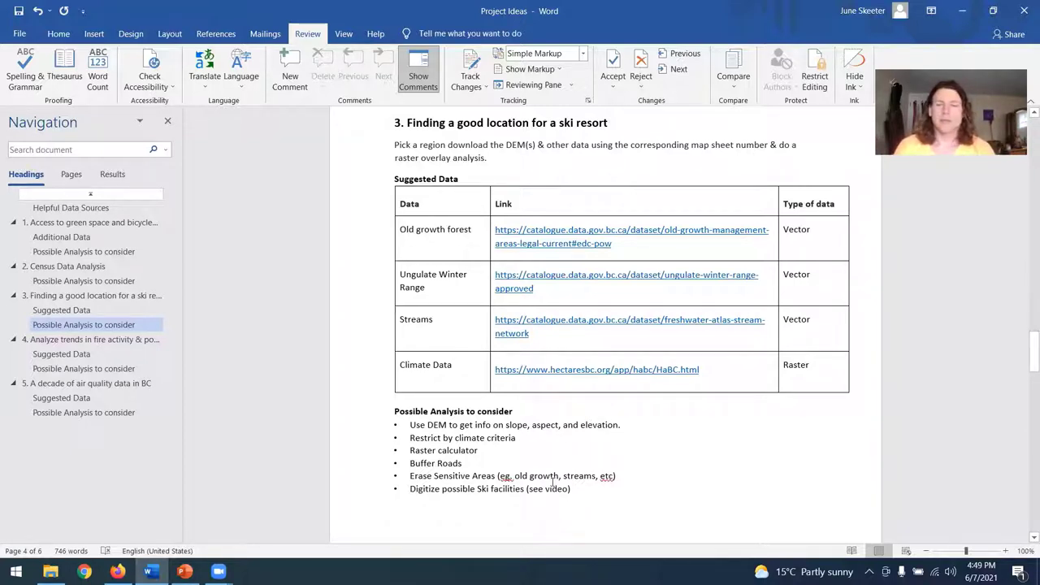
scroll("down", 3)
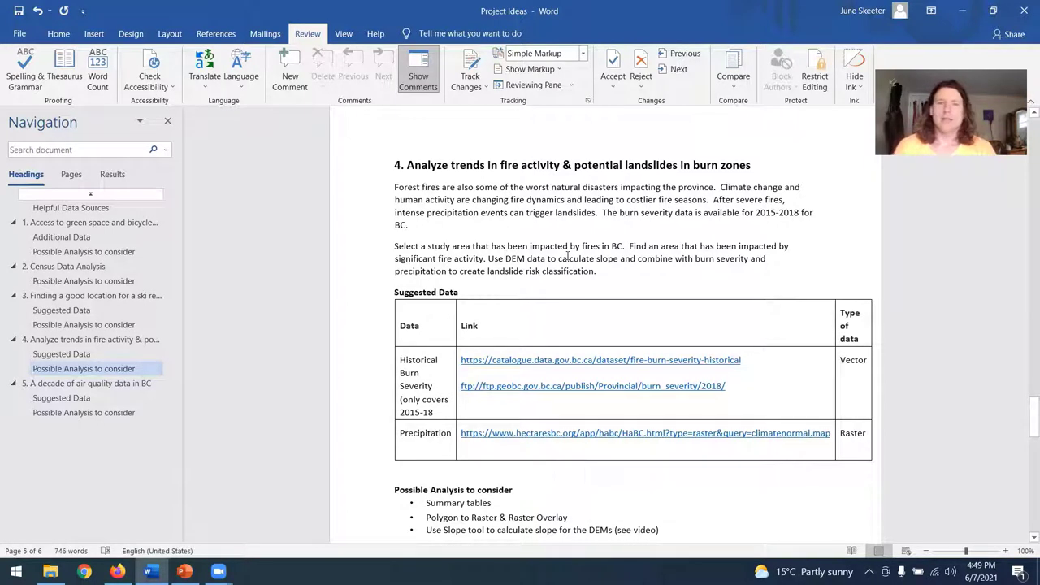
mouse_move(405, 271)
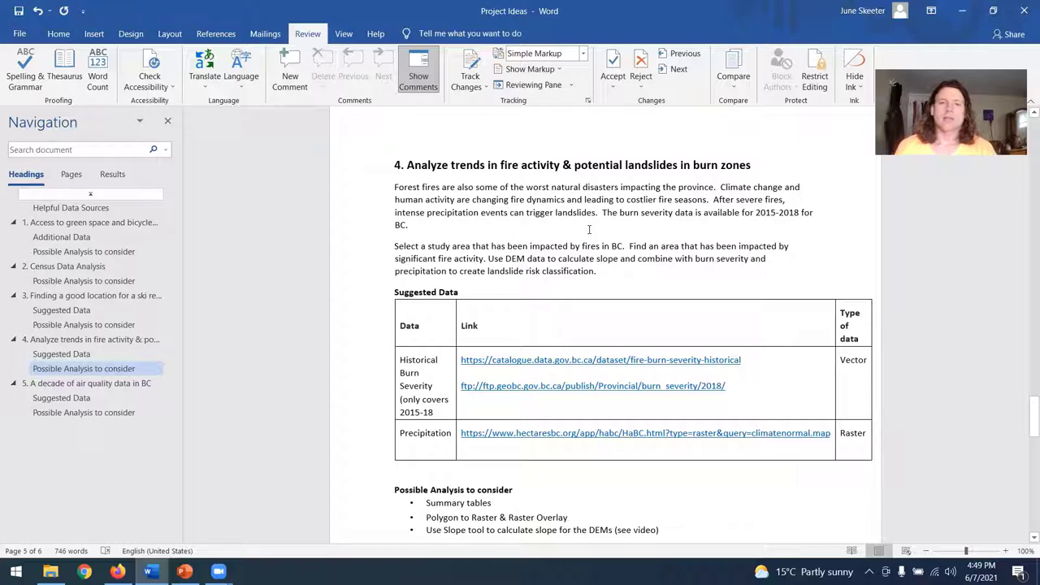
mouse_move(746, 274)
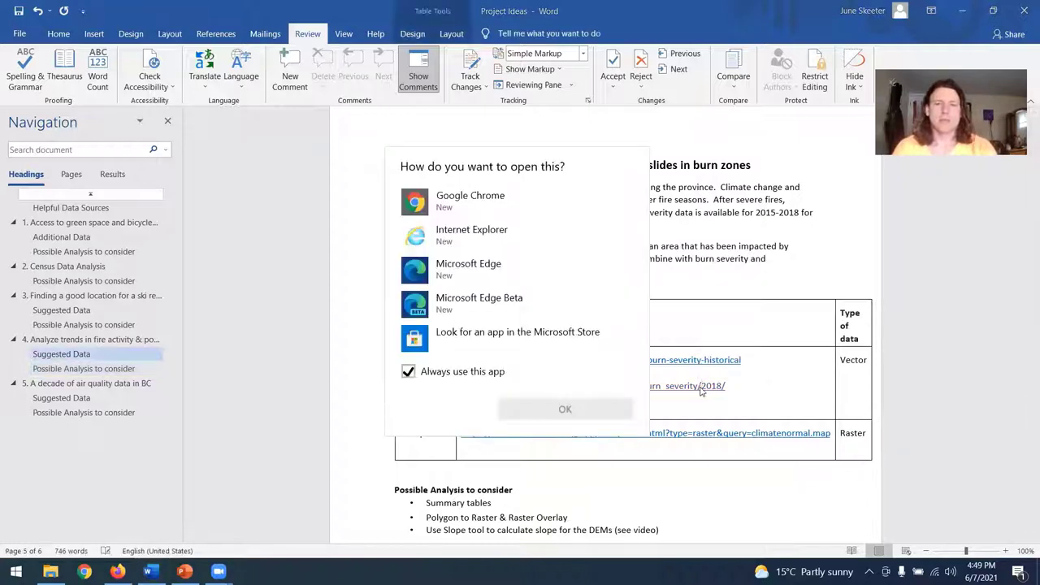
Choose Google Chrome in the 'How do you want to open this?' prompt for the FTP burn severity link
left_click(469, 200)
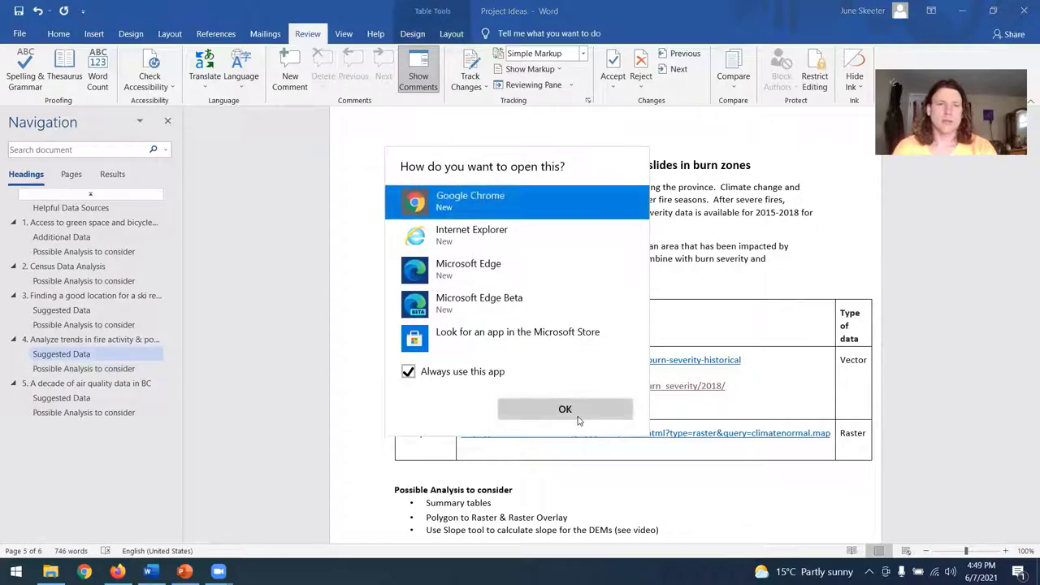
Delete the FTP link from the Historical Burn Severity row and follow the catalogue.data.gov.bc.ca fire-burn-severity-historical link
left_click(564, 408)
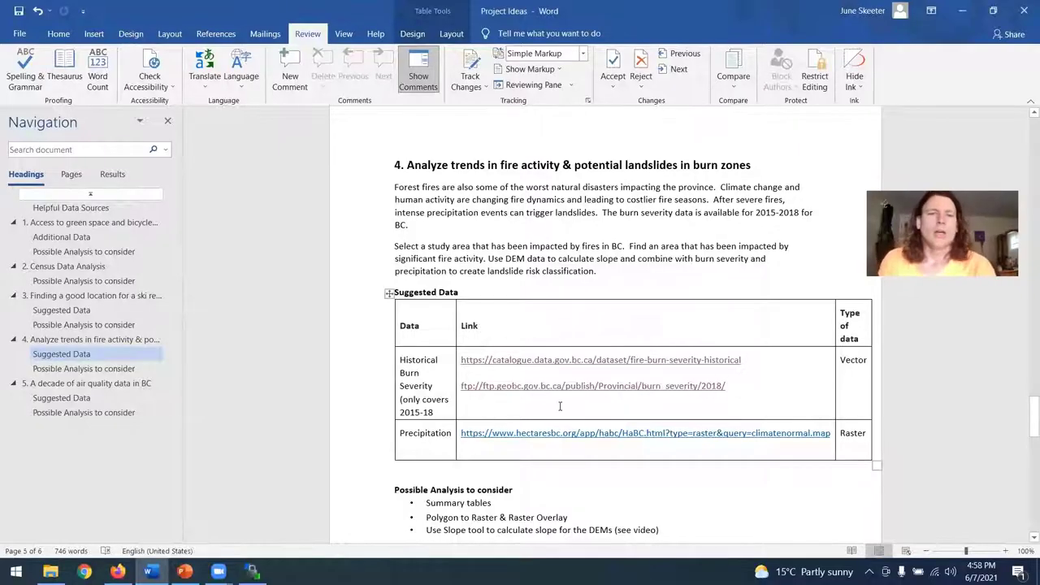
double_click(593, 385)
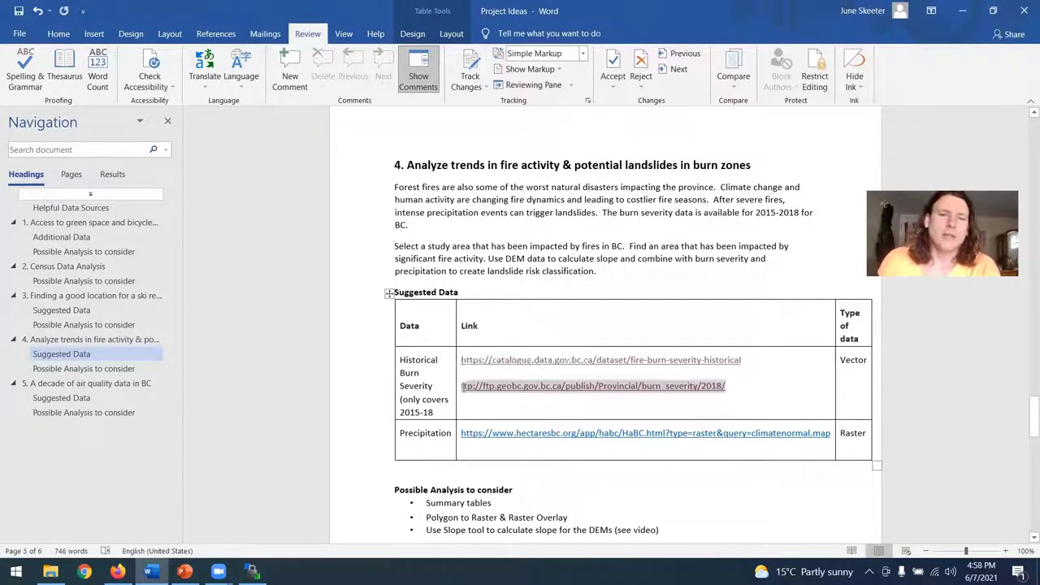
key("Delete")
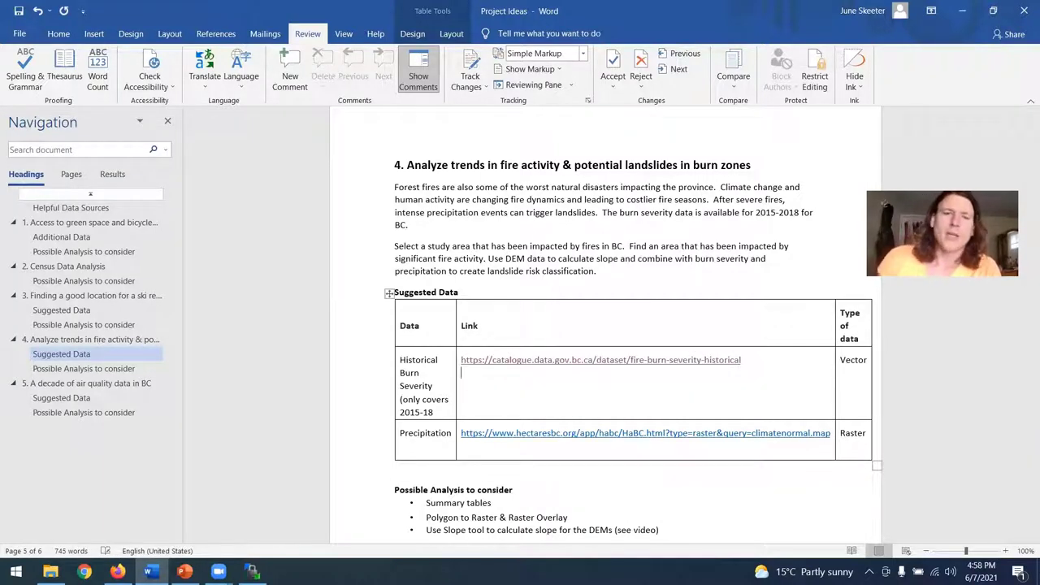
mouse_move(600, 360)
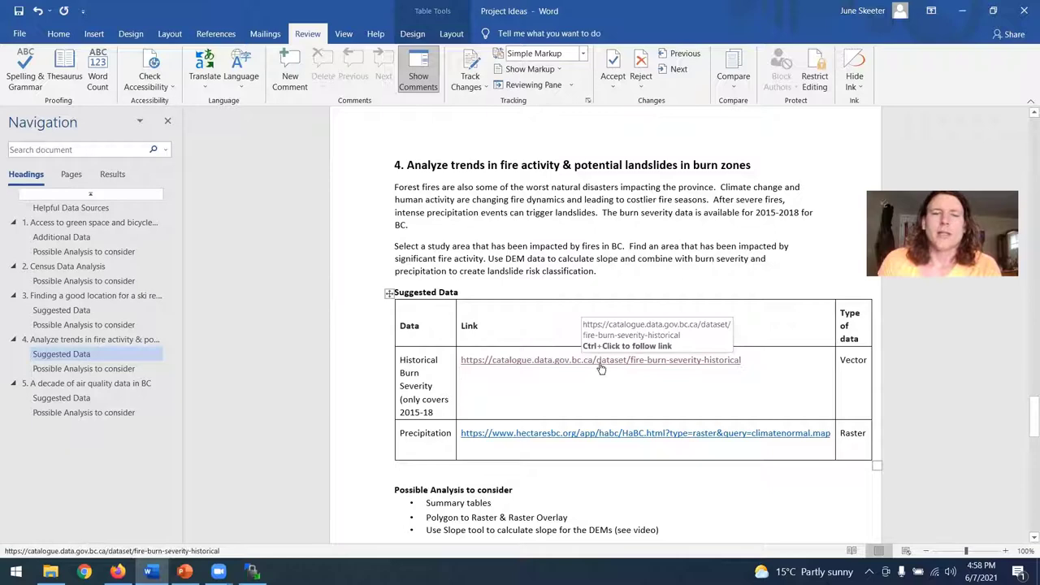
left_click(600, 359)
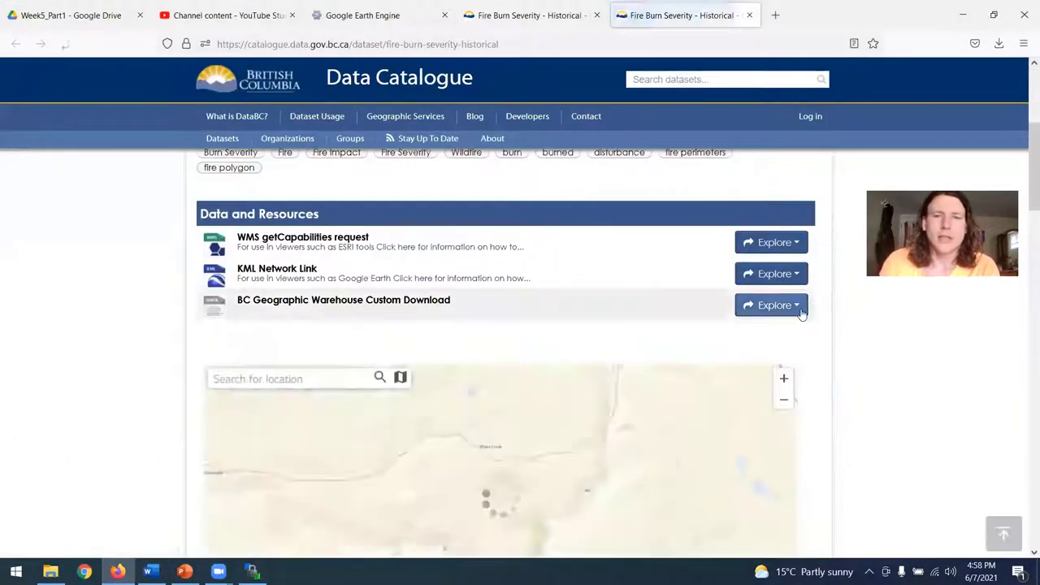
Explore the BC Geographic Warehouse Custom Download options, then return to the Word document
left_click(772, 305)
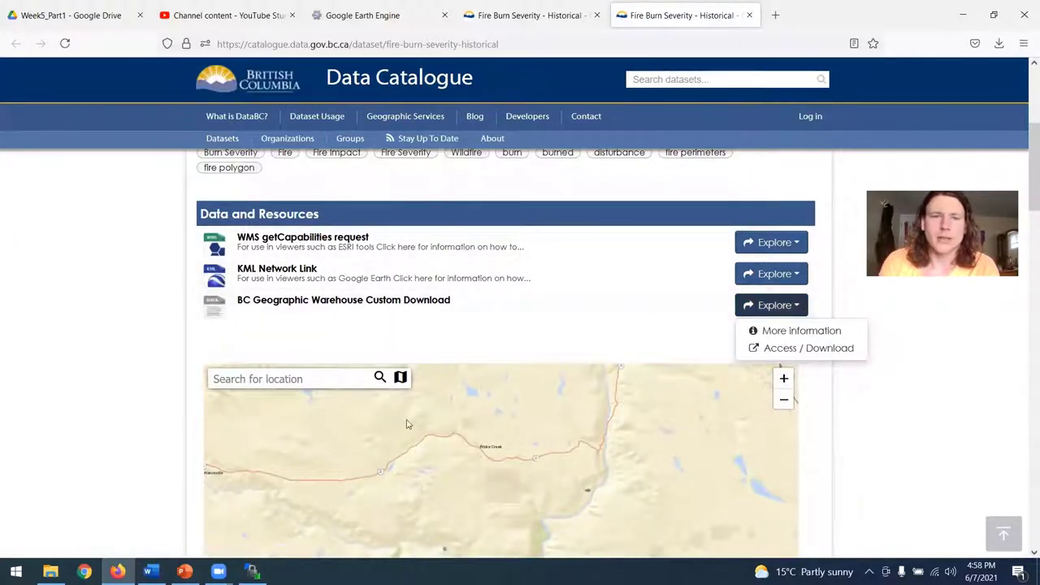
left_click(148, 572)
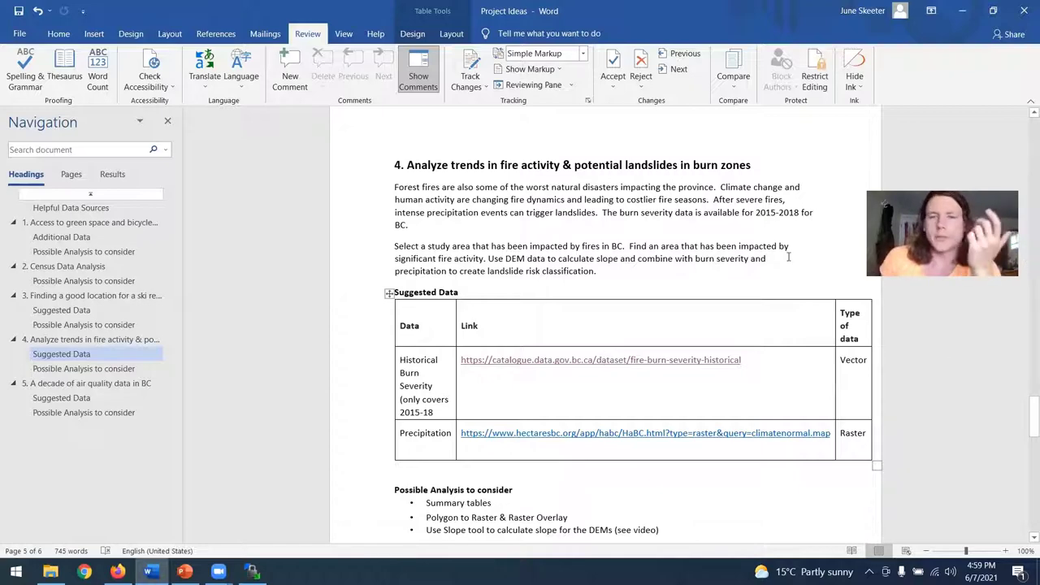
Highlight and clear the Fraser Valley download instructions in the air quality section
scroll("down", 3)
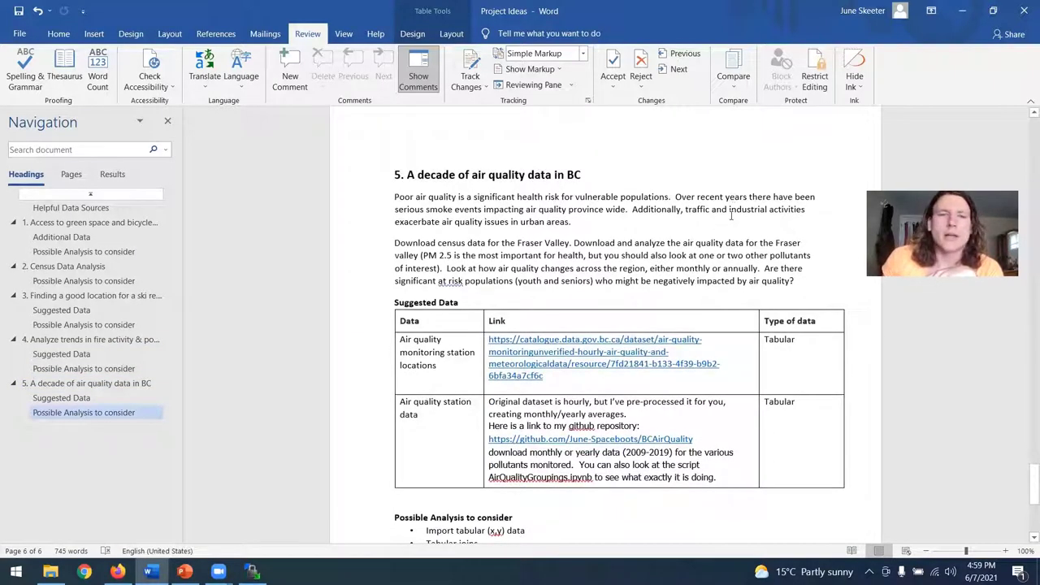
scroll("down", 3)
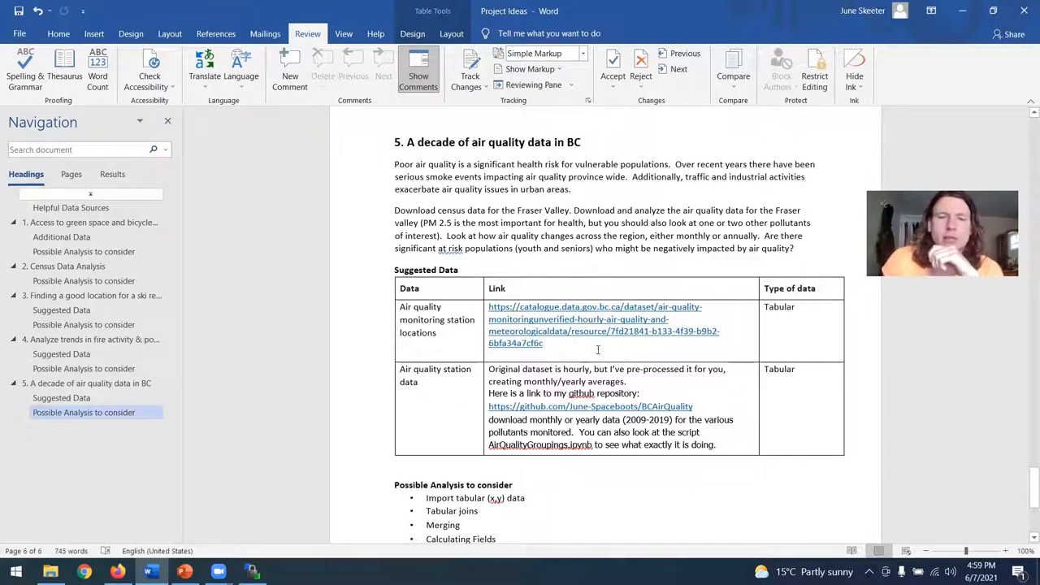
mouse_move(590, 406)
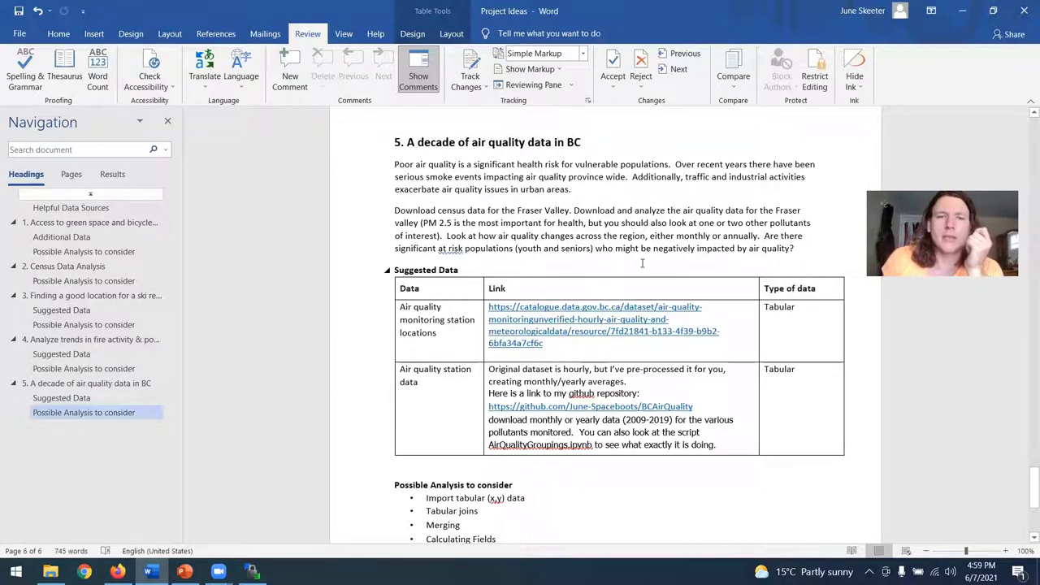
left_click_drag(394, 210, 585, 223)
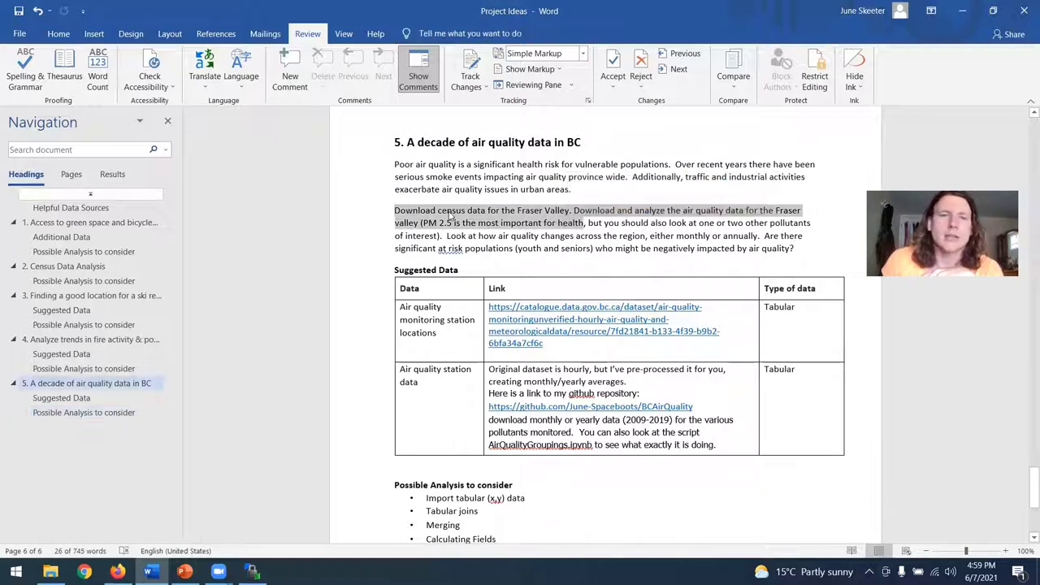
left_click(528, 235)
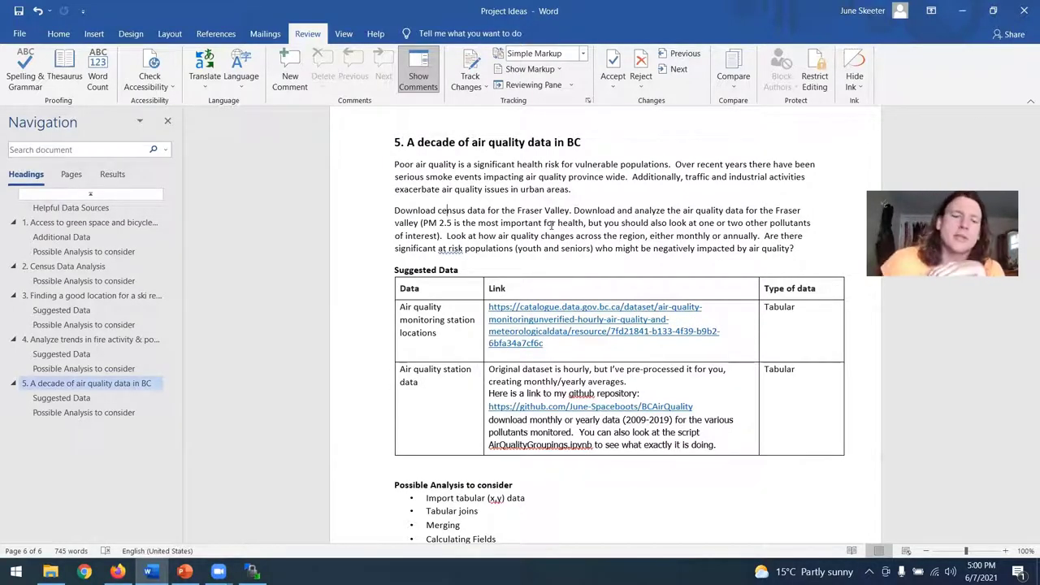
Bring the air quality section's Suggested Data table and analysis bullet list into view
scroll("down", 3)
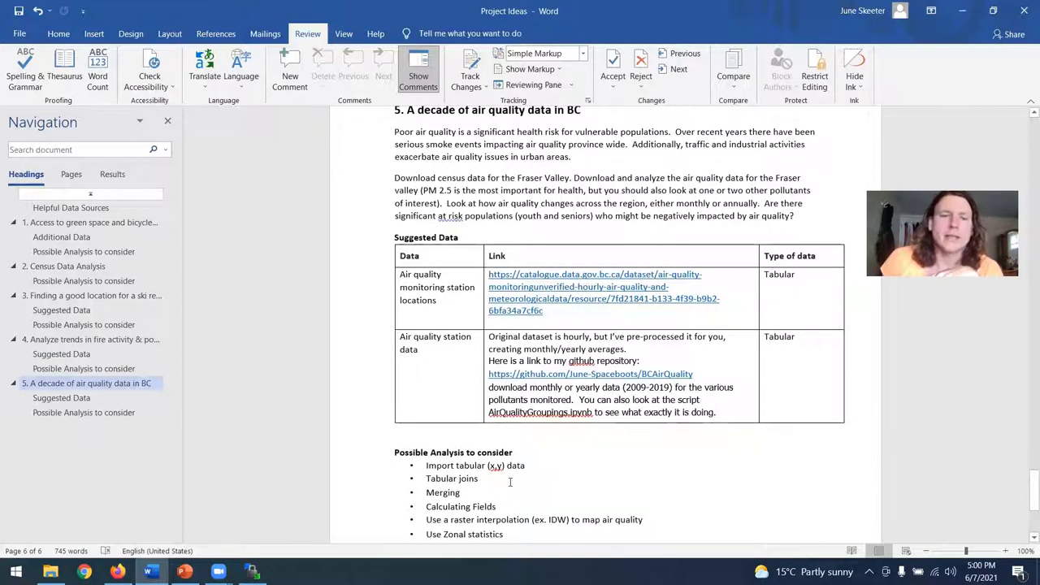
scroll("down", 3)
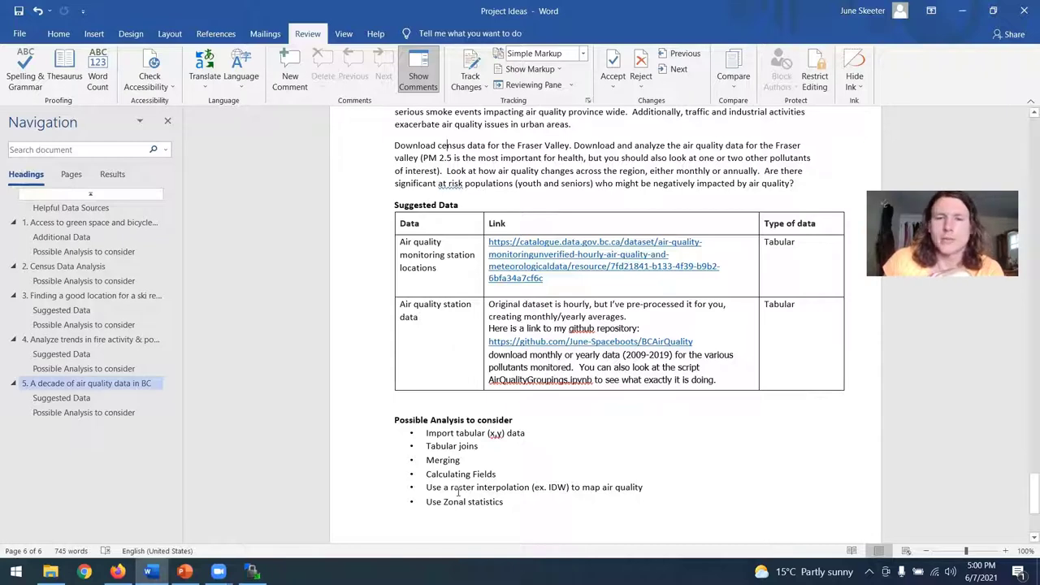
scroll("down", 3)
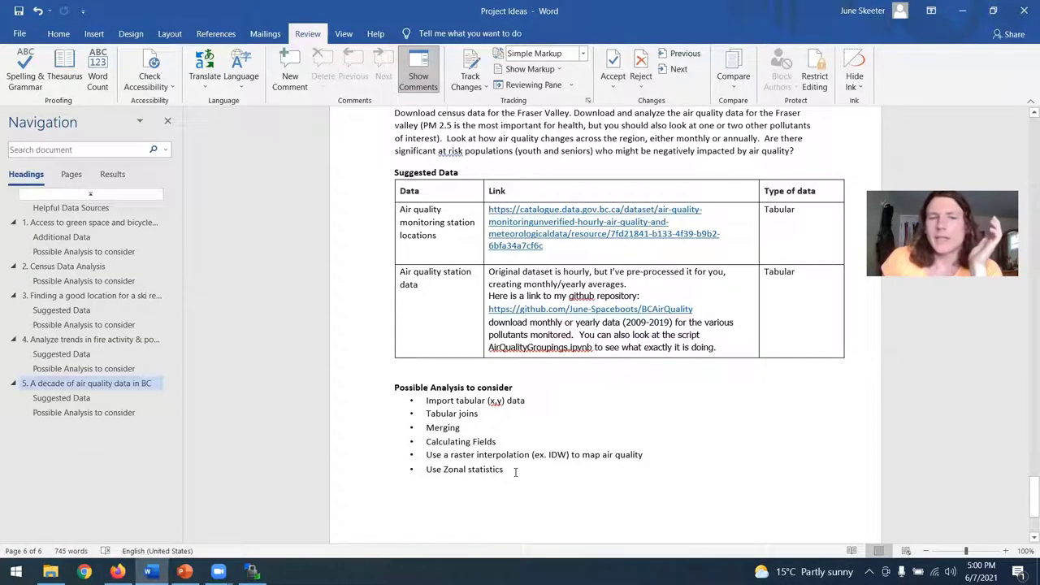
mouse_move(529, 439)
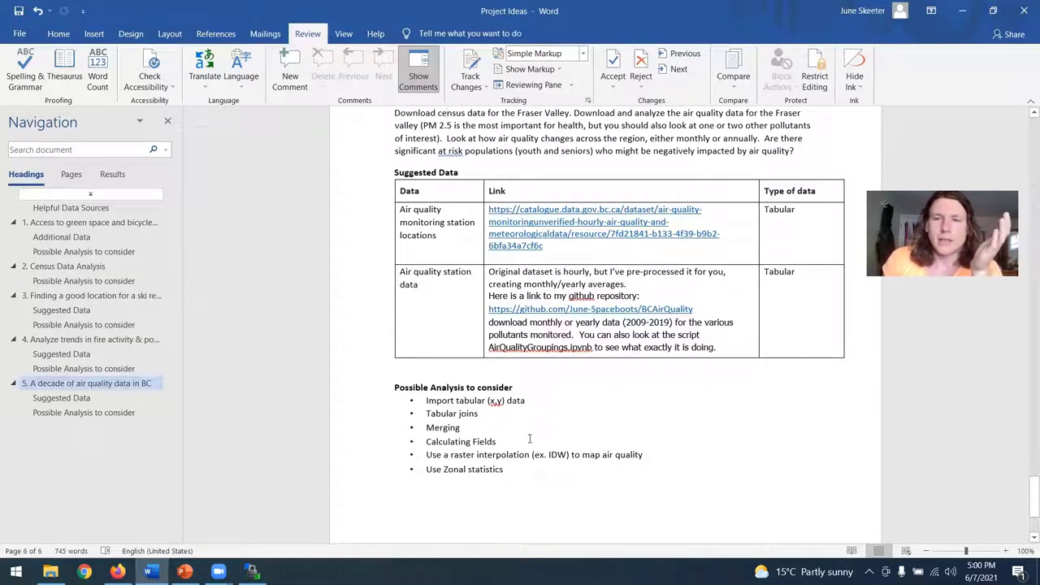